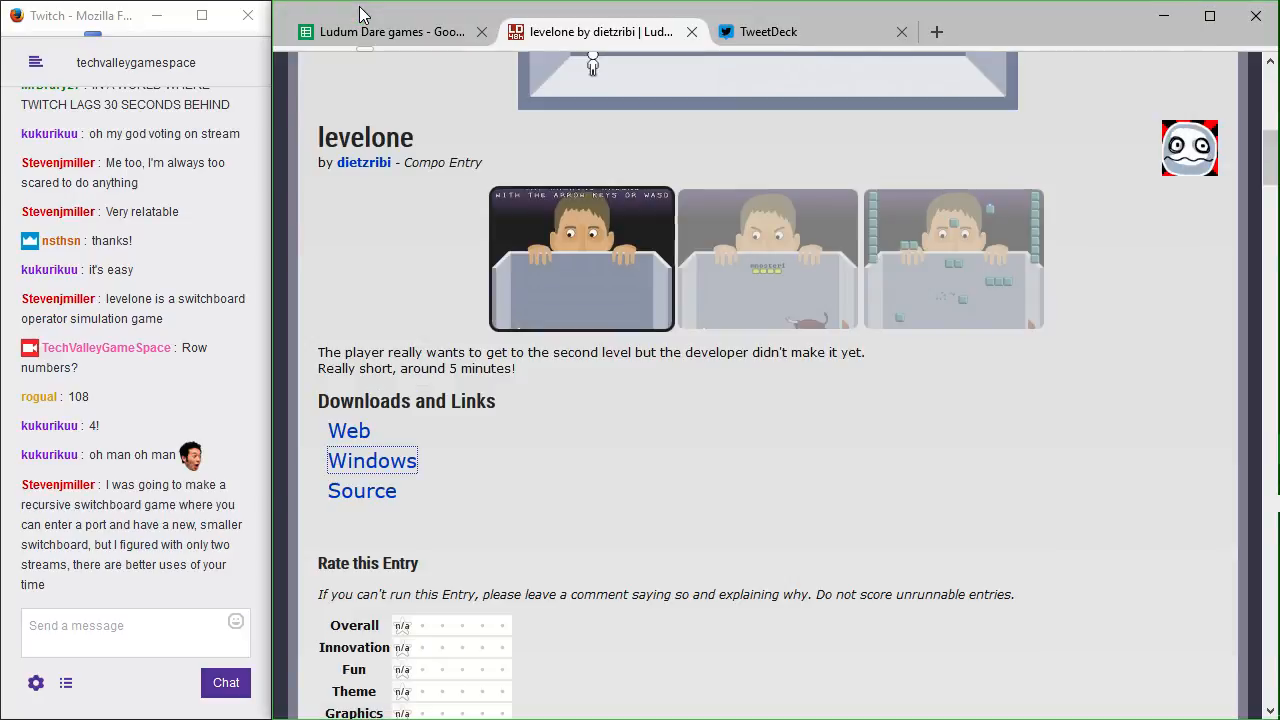
mouse_move(1004, 680)
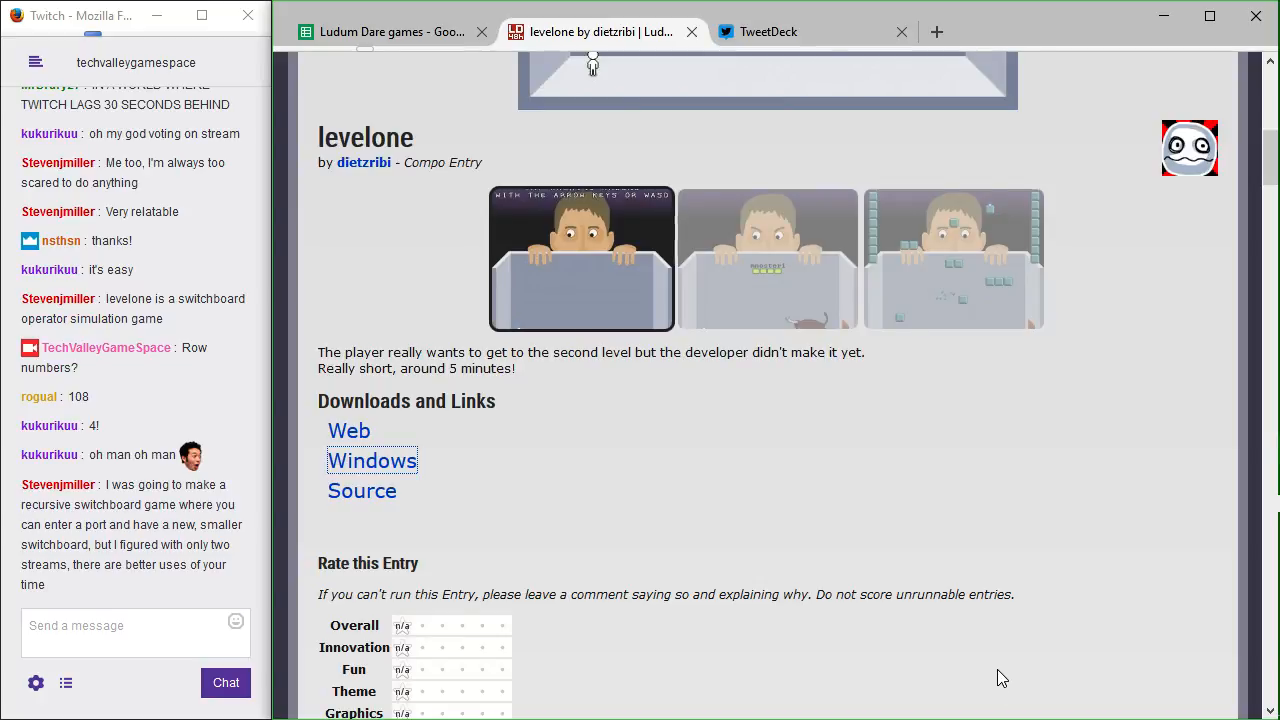
mouse_move(790, 594)
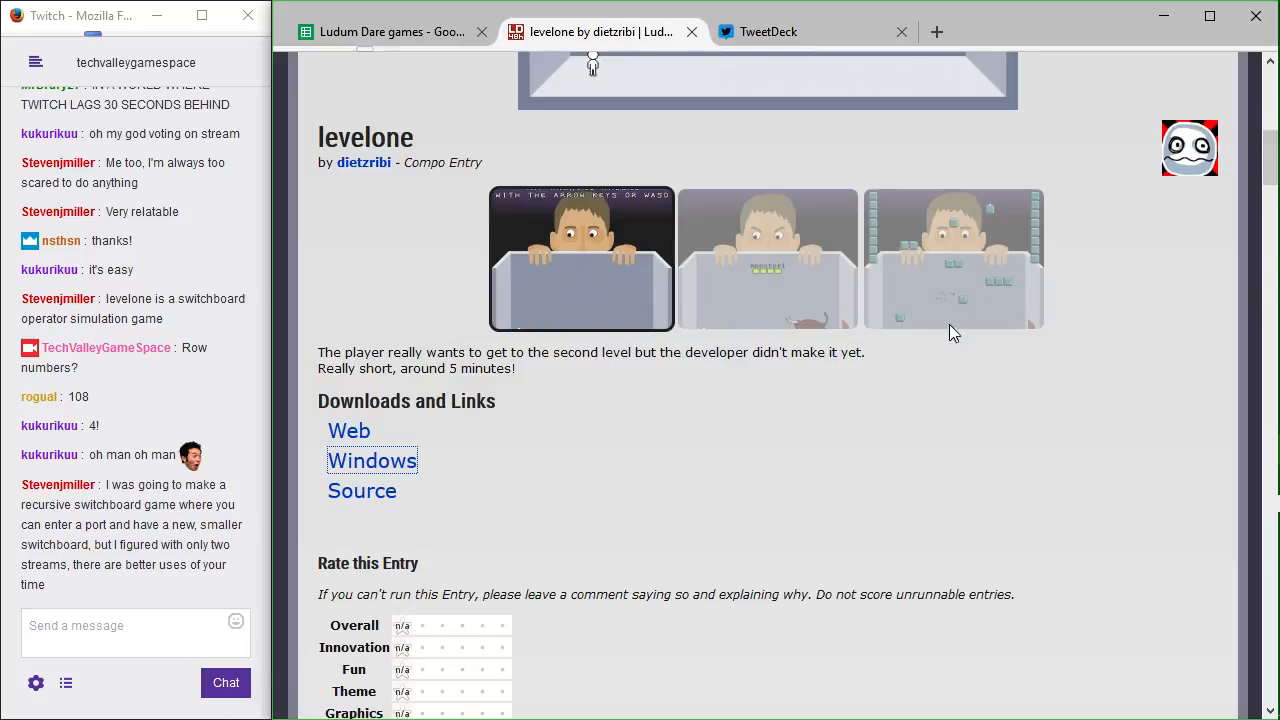
mouse_move(1072, 336)
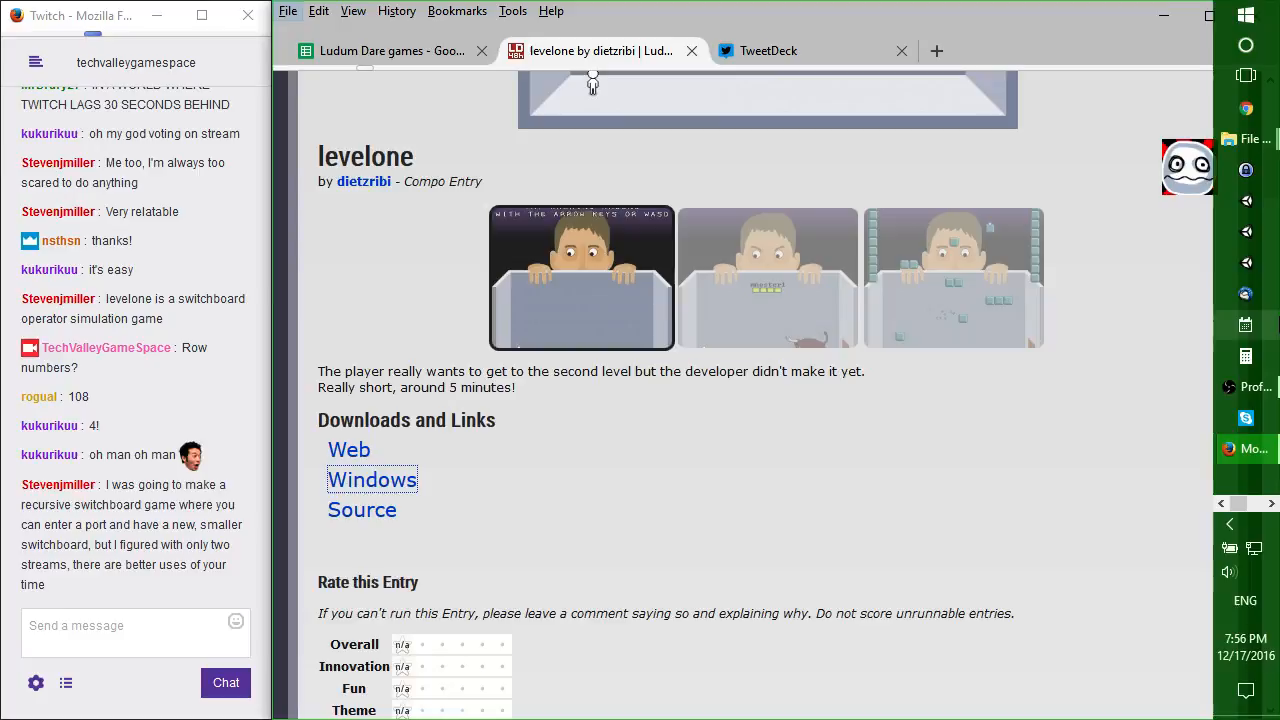
mouse_move(1258, 144)
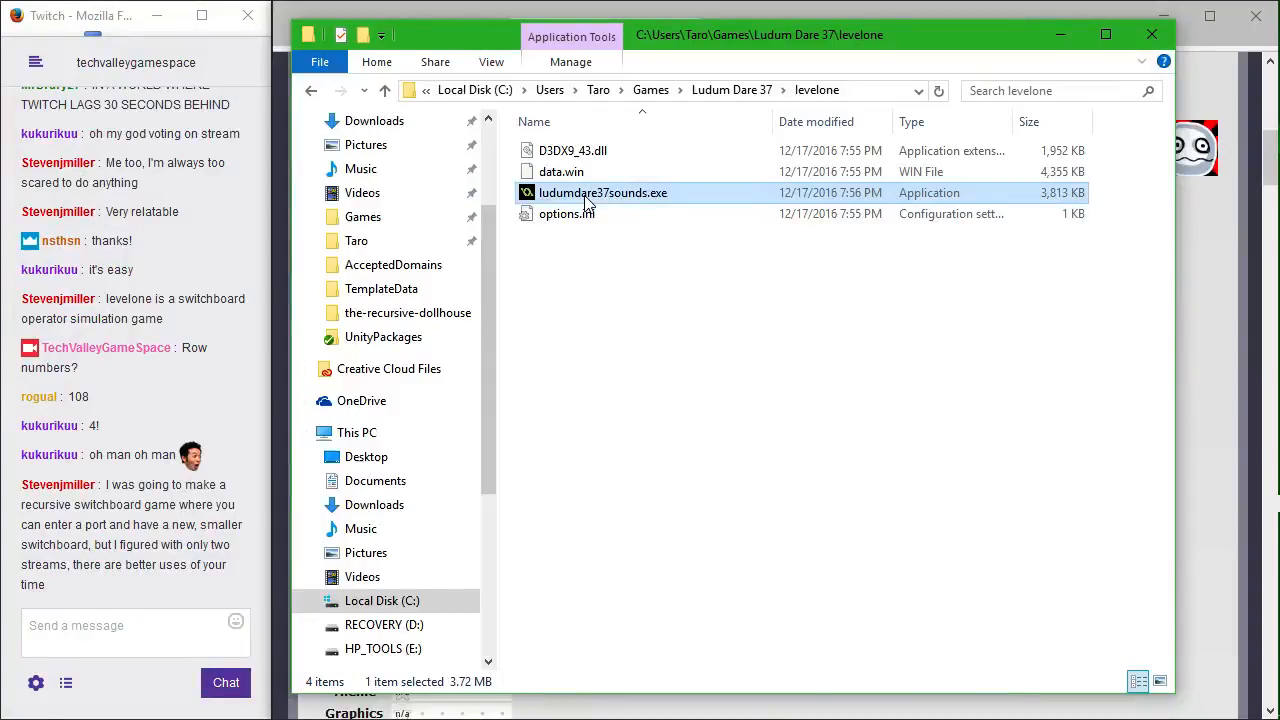
mouse_move(604, 192)
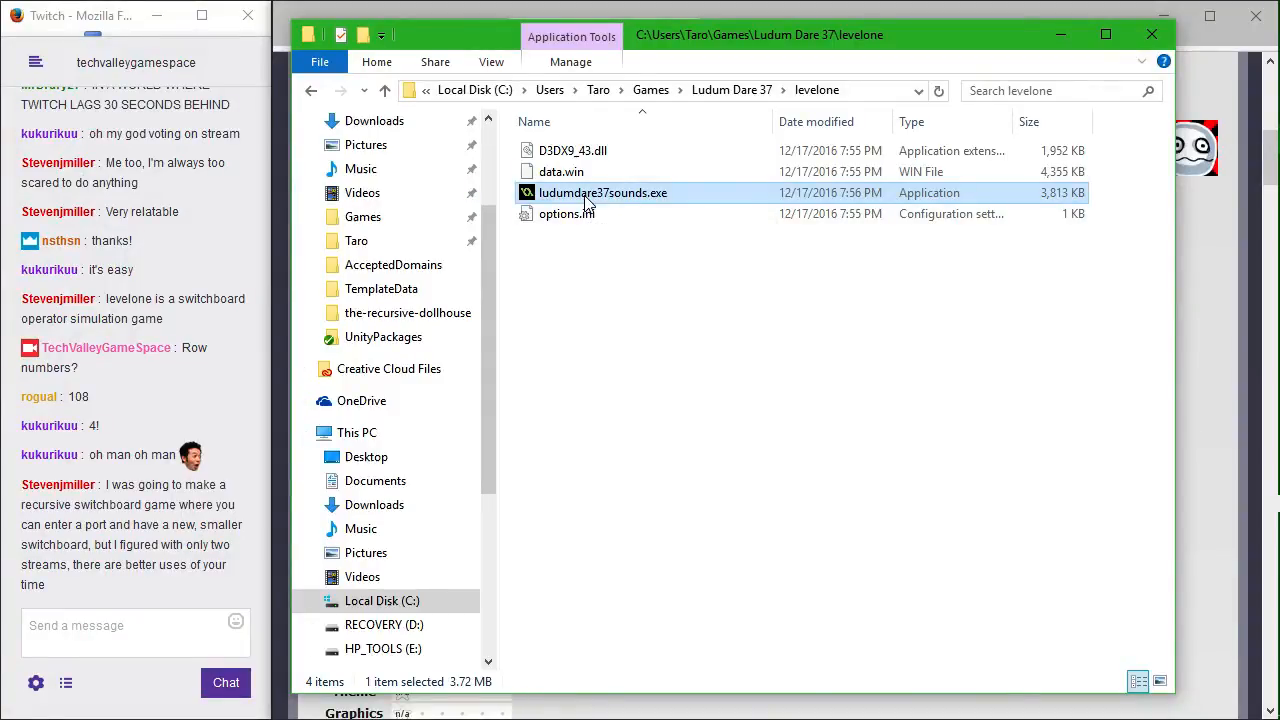
- Launch the downloaded levelone .exe so the 'LUDUM DARE 37 THEME: ONE ROOM' title room appears
double_click(602, 192)
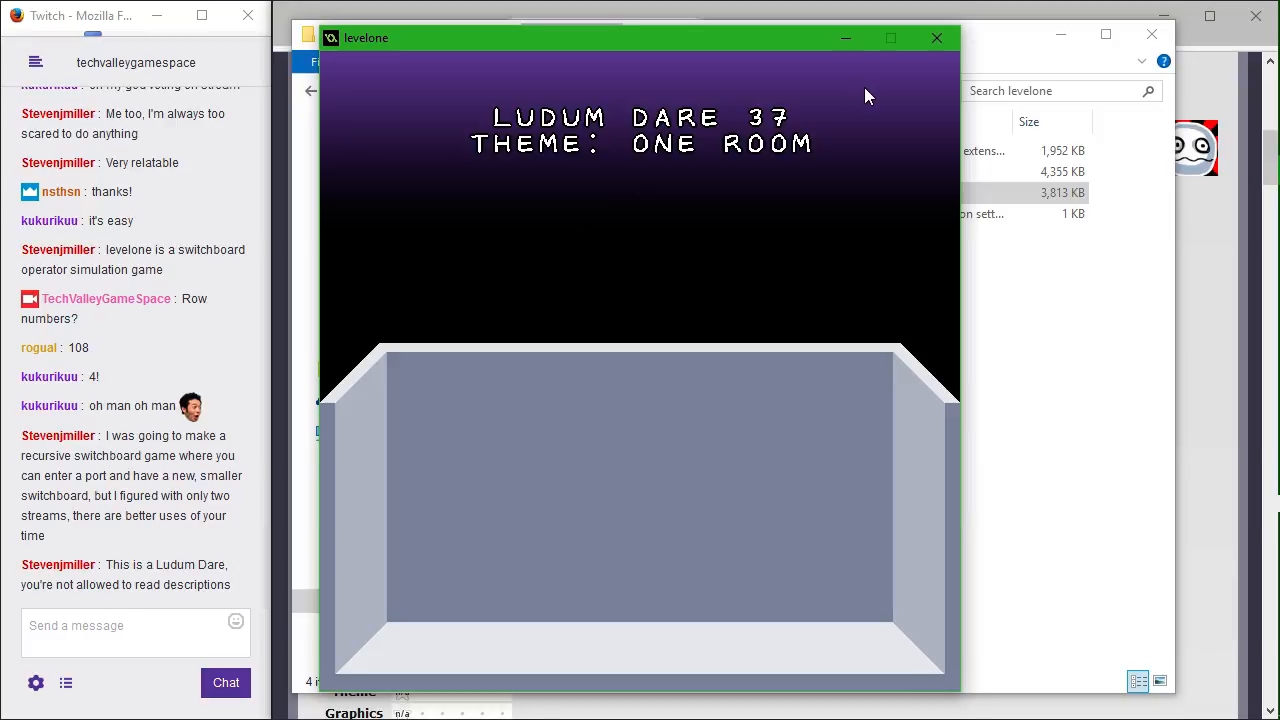
mouse_move(750, 472)
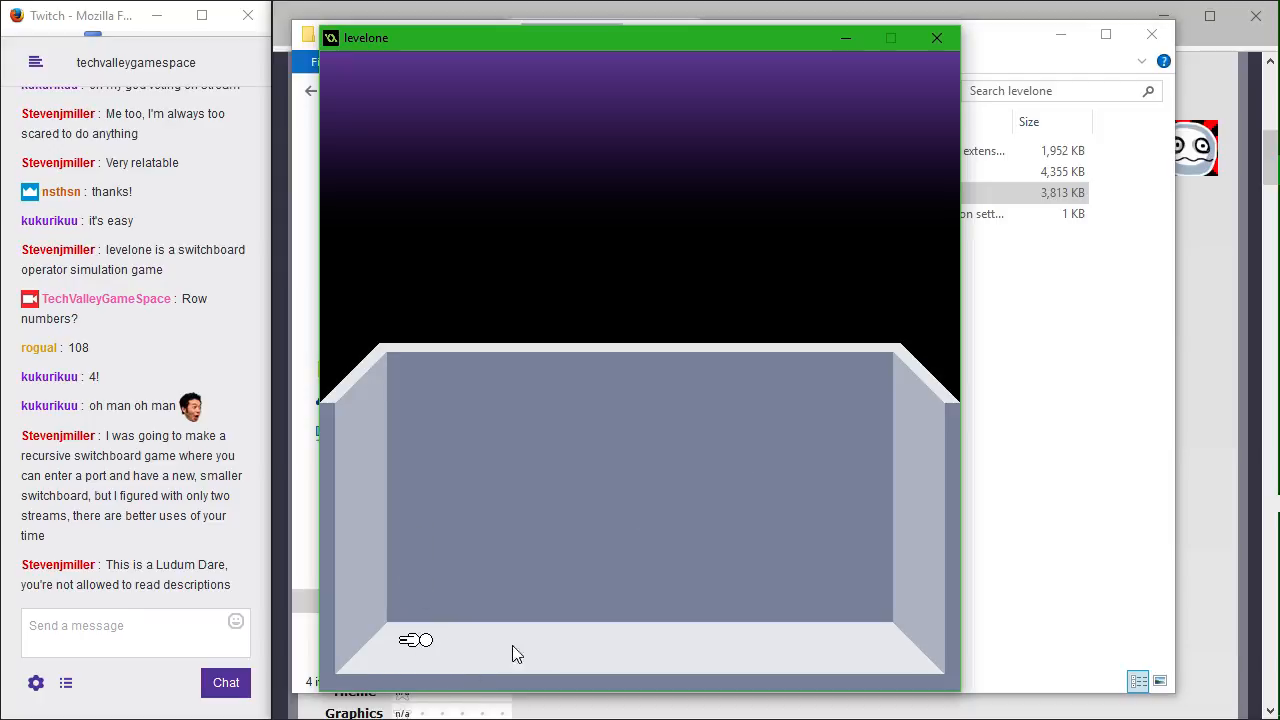
mouse_move(510, 648)
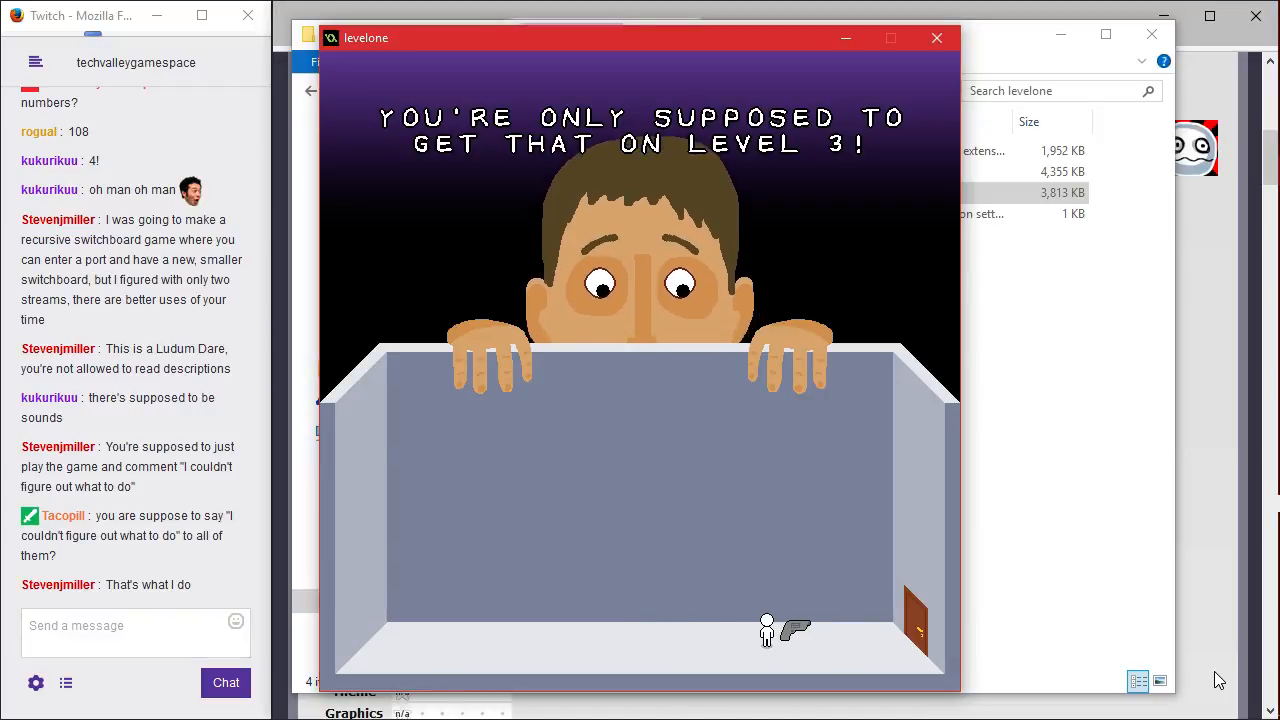
- Advance past the developer's plea and shoot the red target to build up hits
key("space")
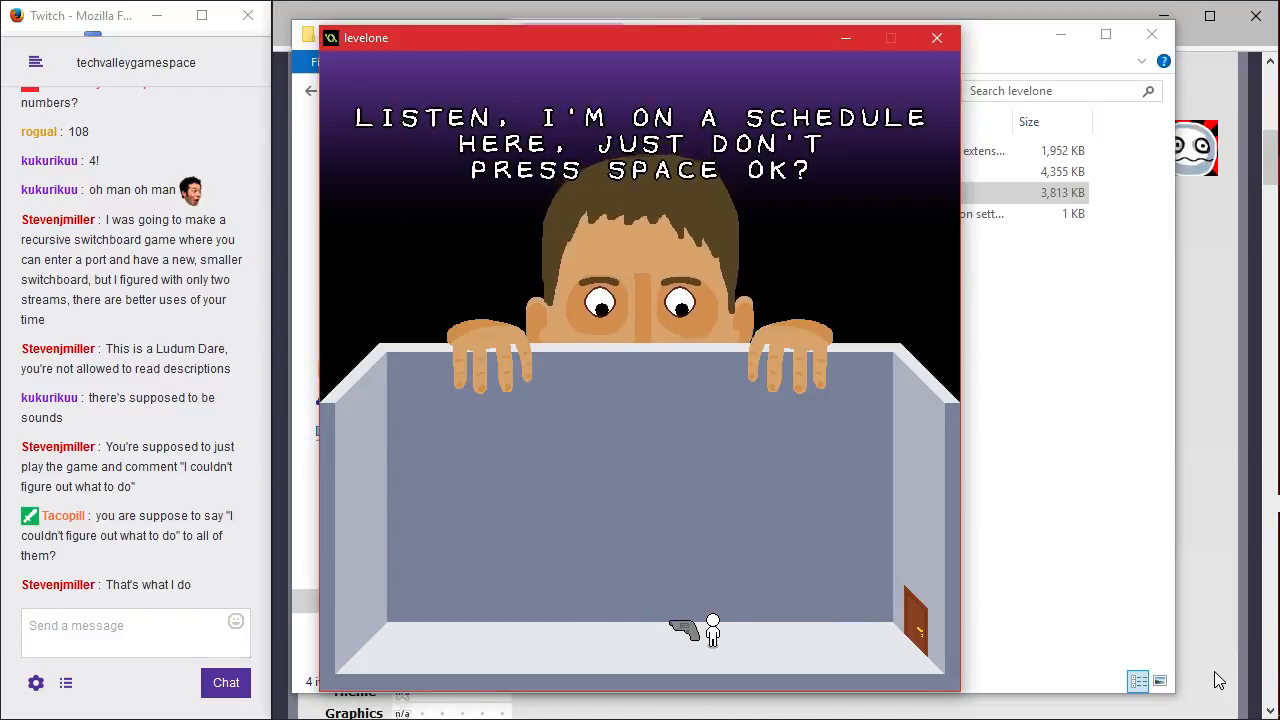
key("space")
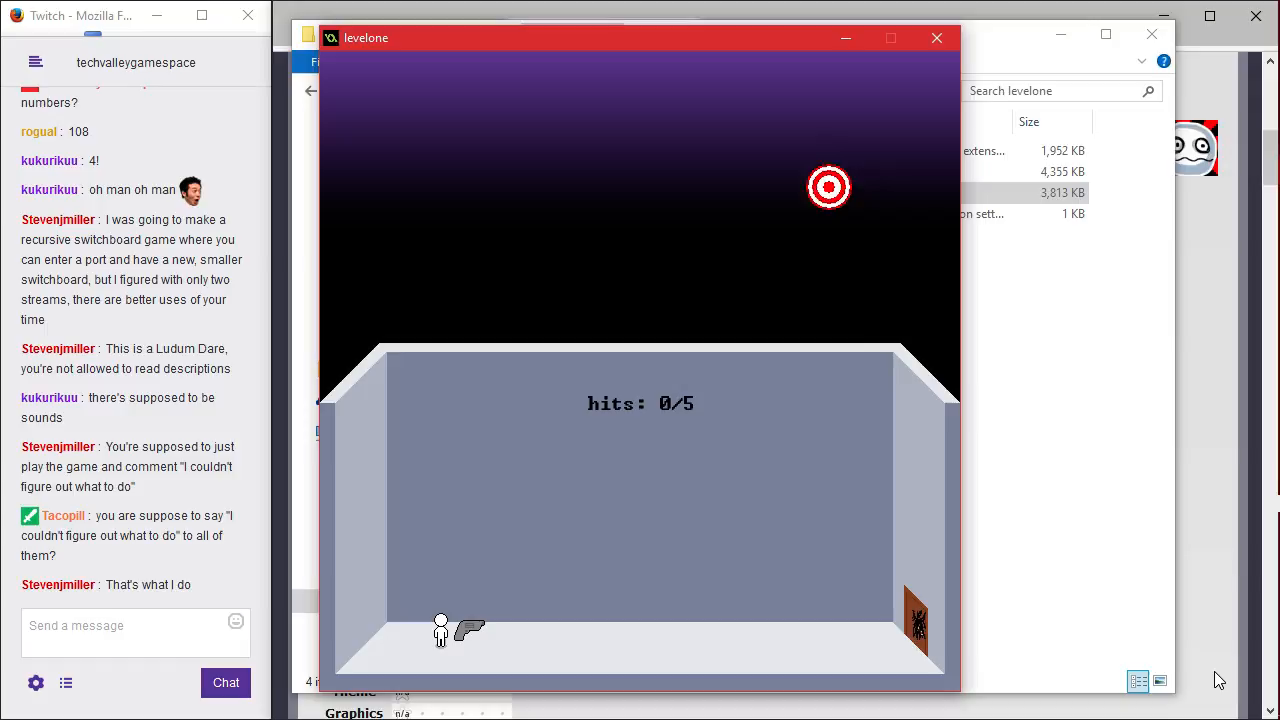
left_click(828, 188)
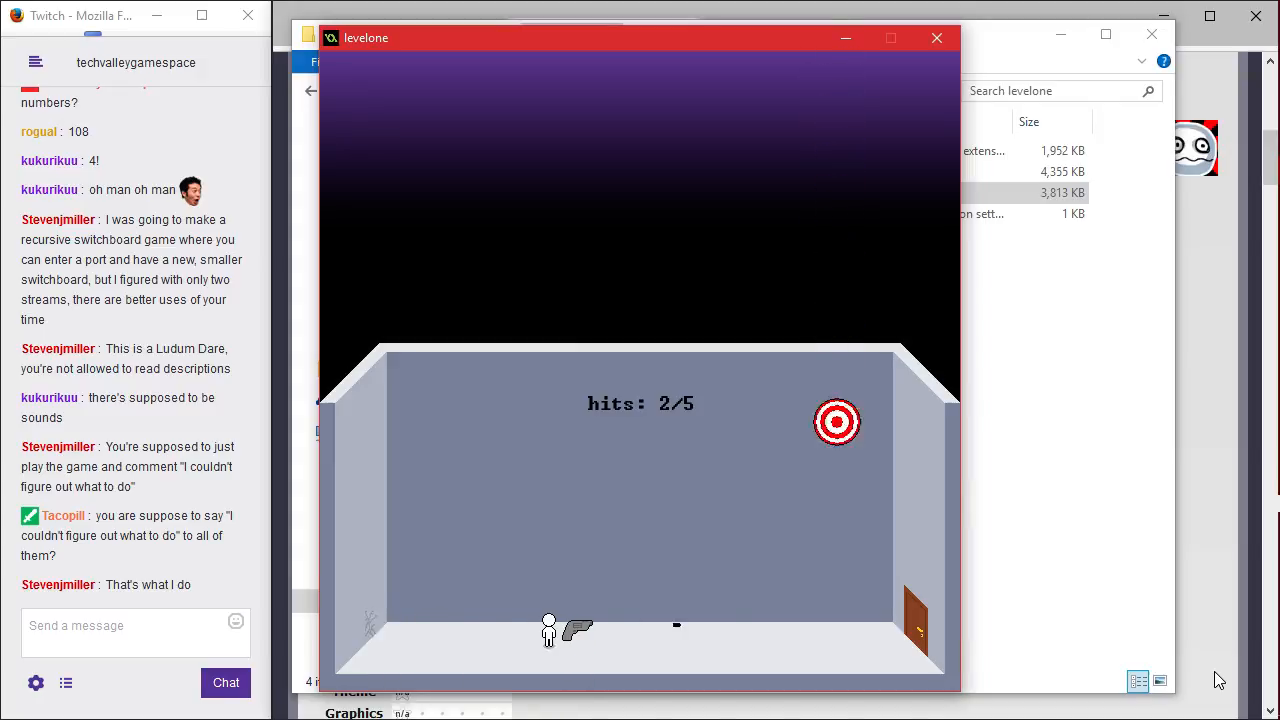
left_click(836, 420)
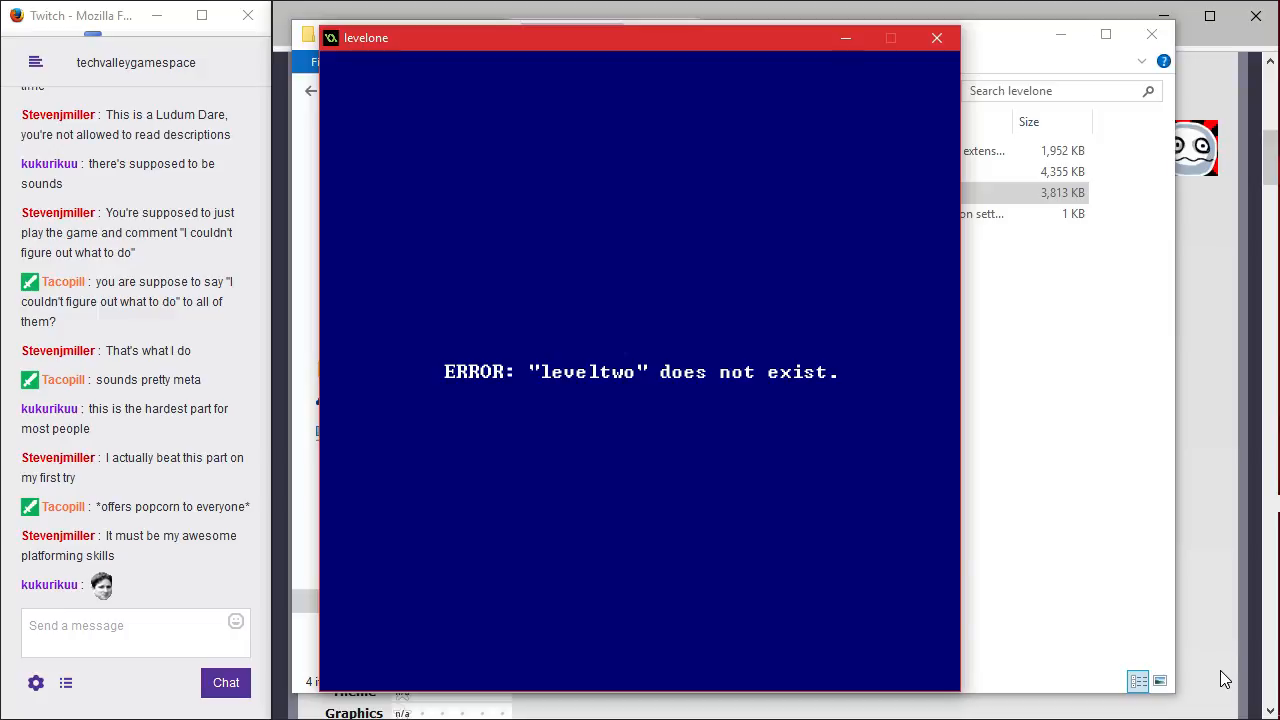
mouse_move(1210, 472)
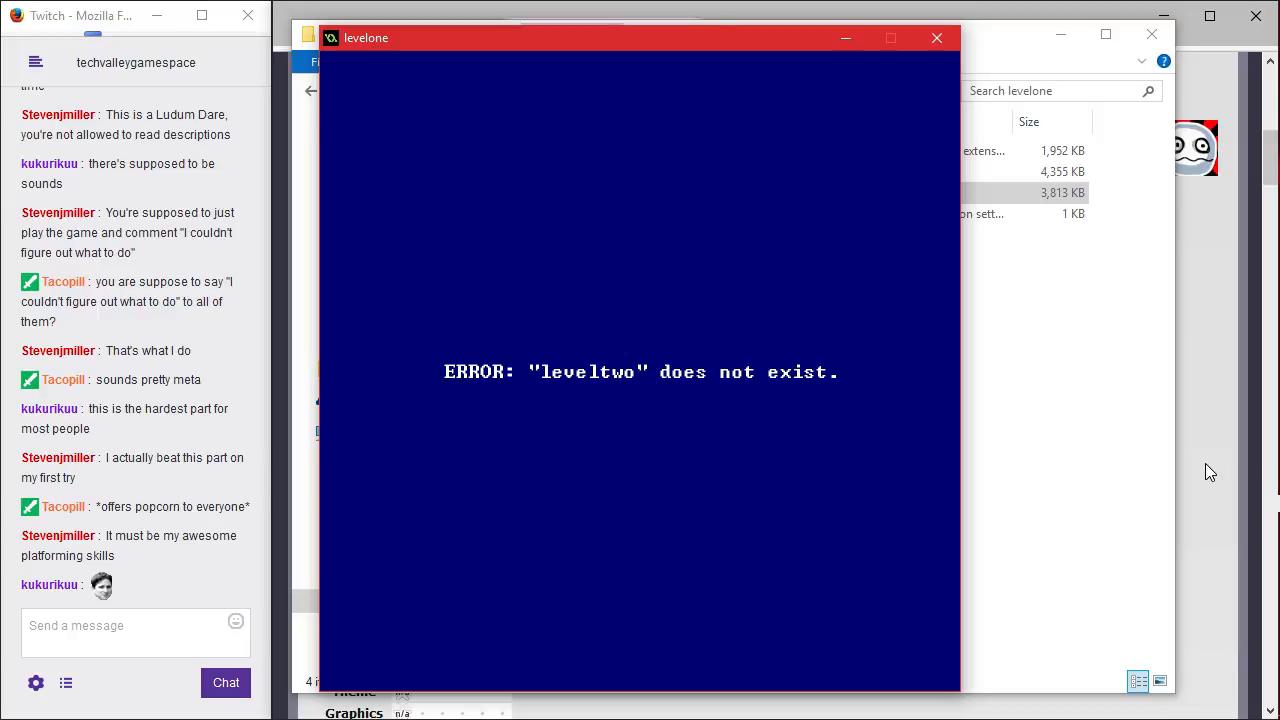
left_click(936, 36)
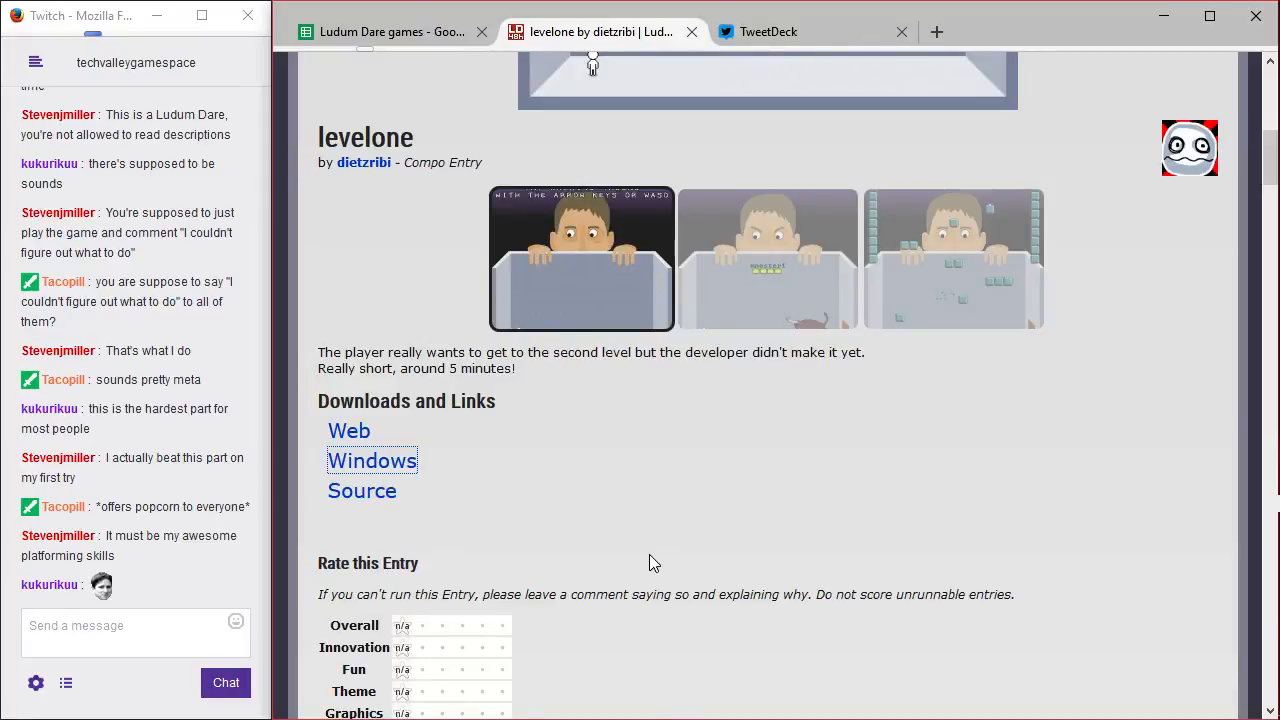
- Scroll the levelone entry page to bring the Rate this Entry section into view
scroll("down", 3)
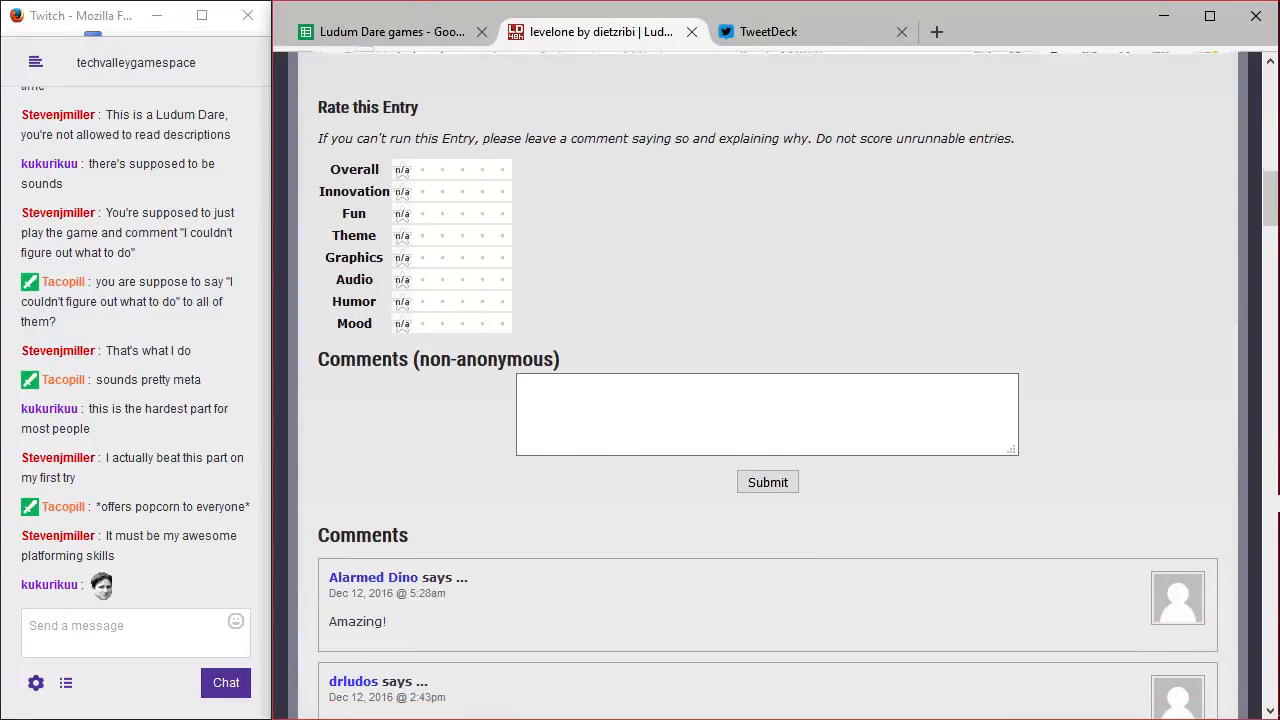
scroll("up", 3)
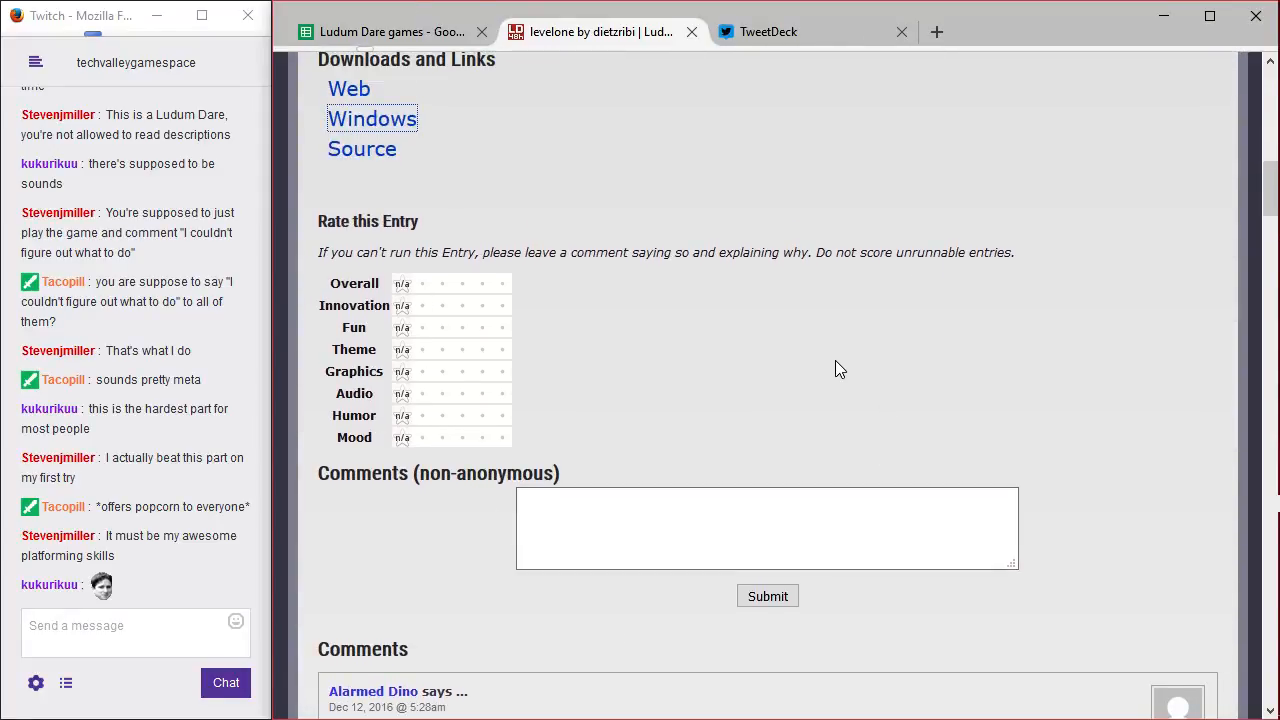
mouse_move(820, 382)
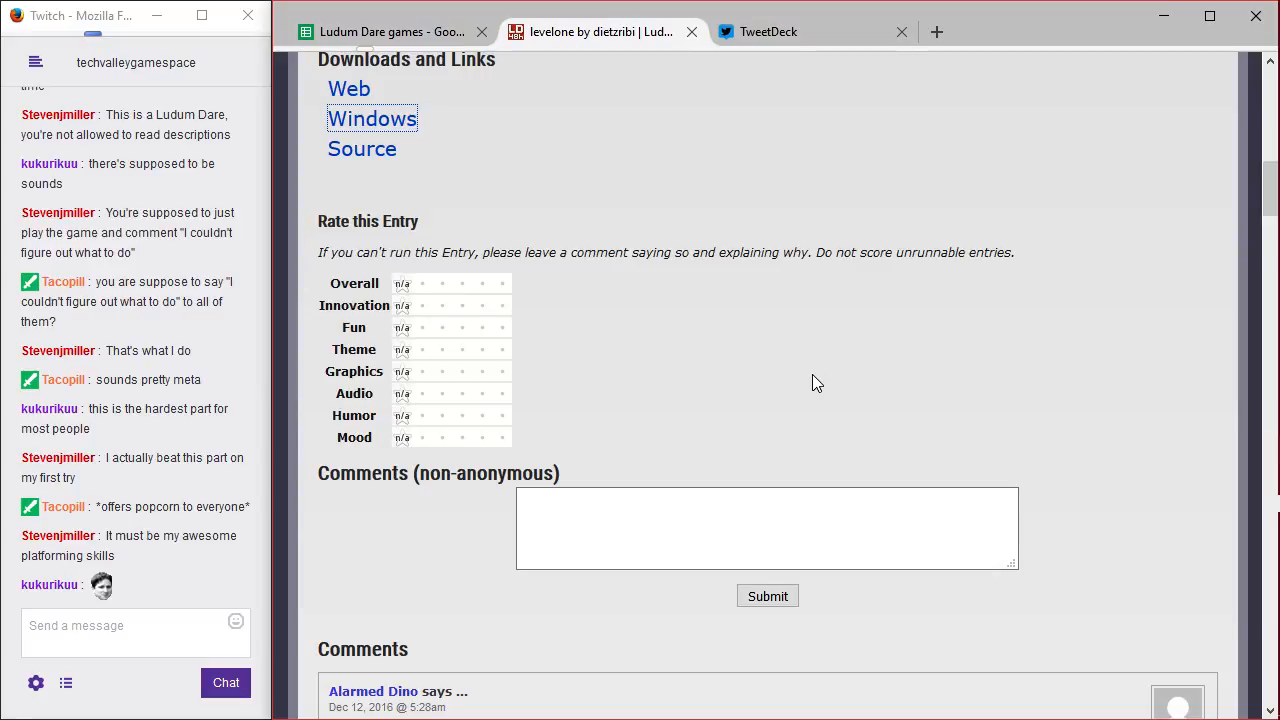
mouse_move(500, 280)
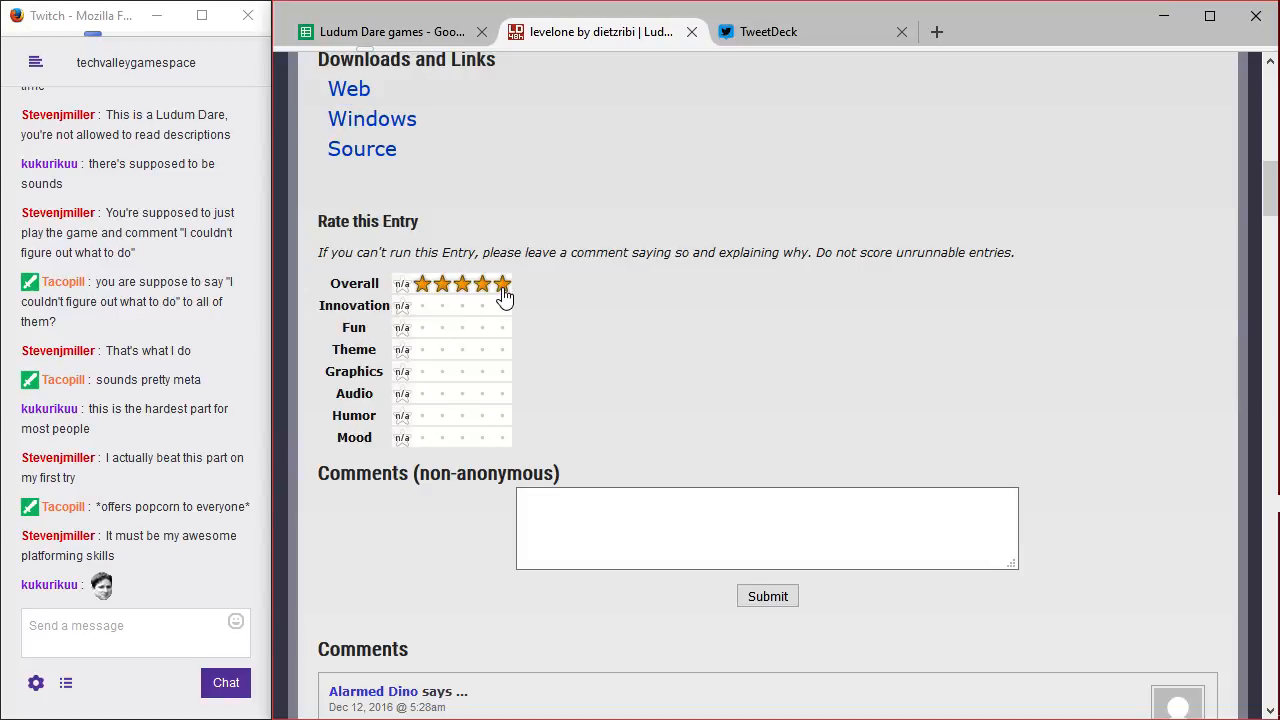
mouse_move(496, 372)
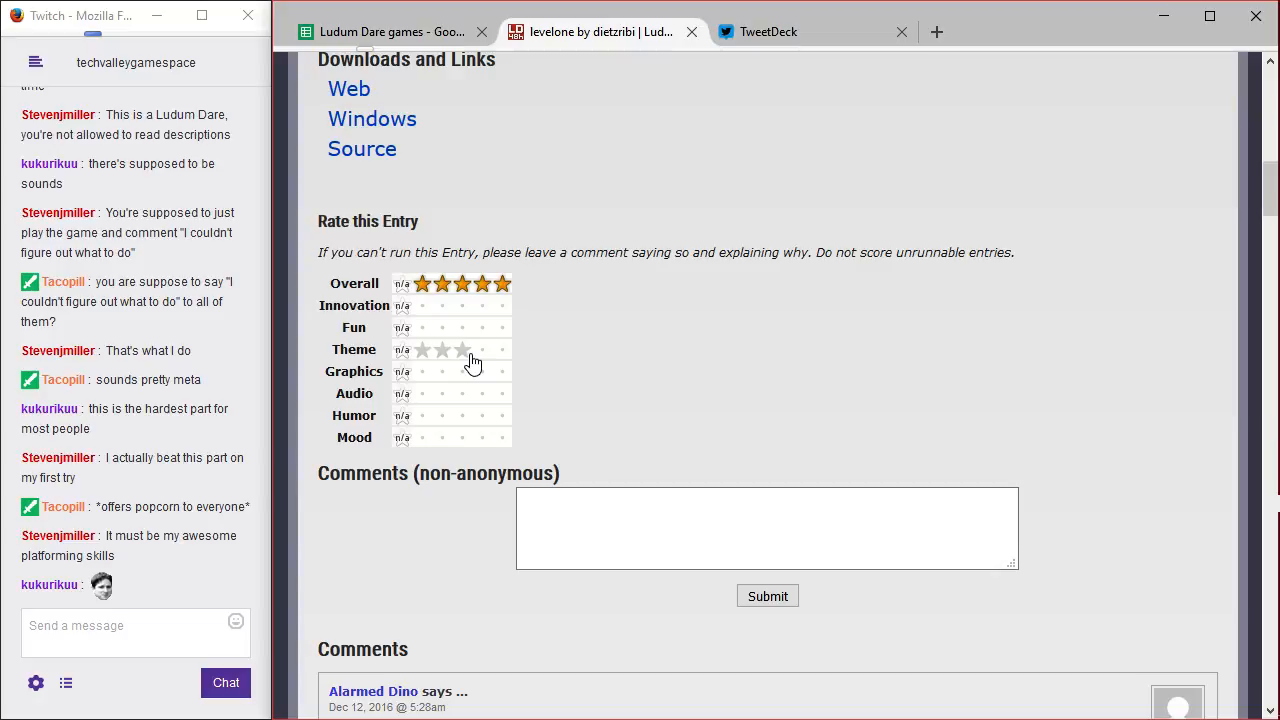
mouse_move(480, 318)
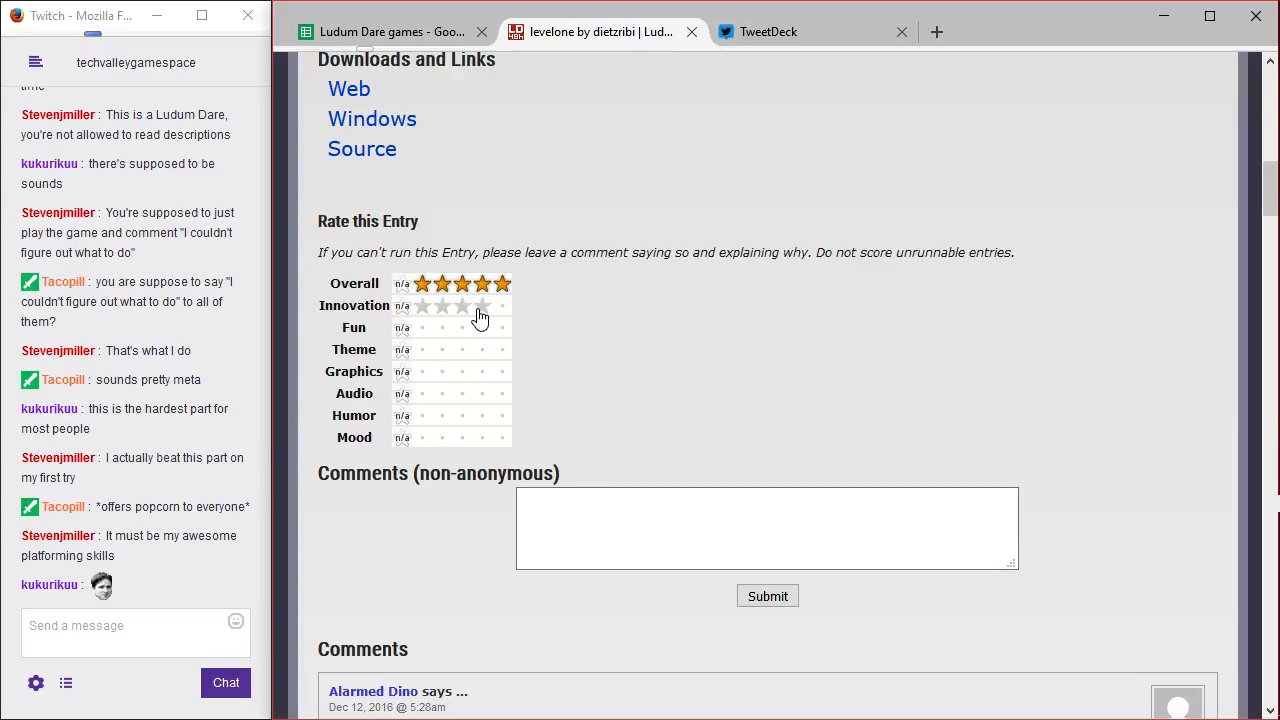
mouse_move(476, 320)
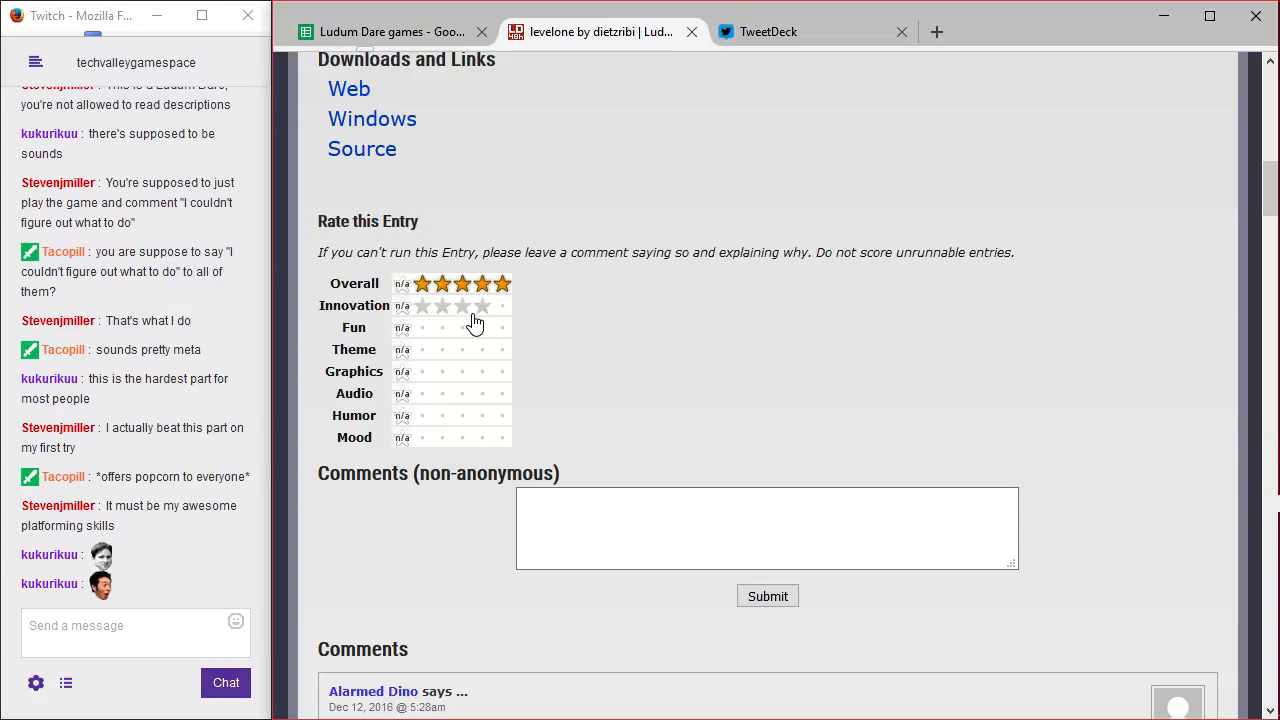
- Scroll down to the rating form after giving Overall five stars
scroll("down", 3)
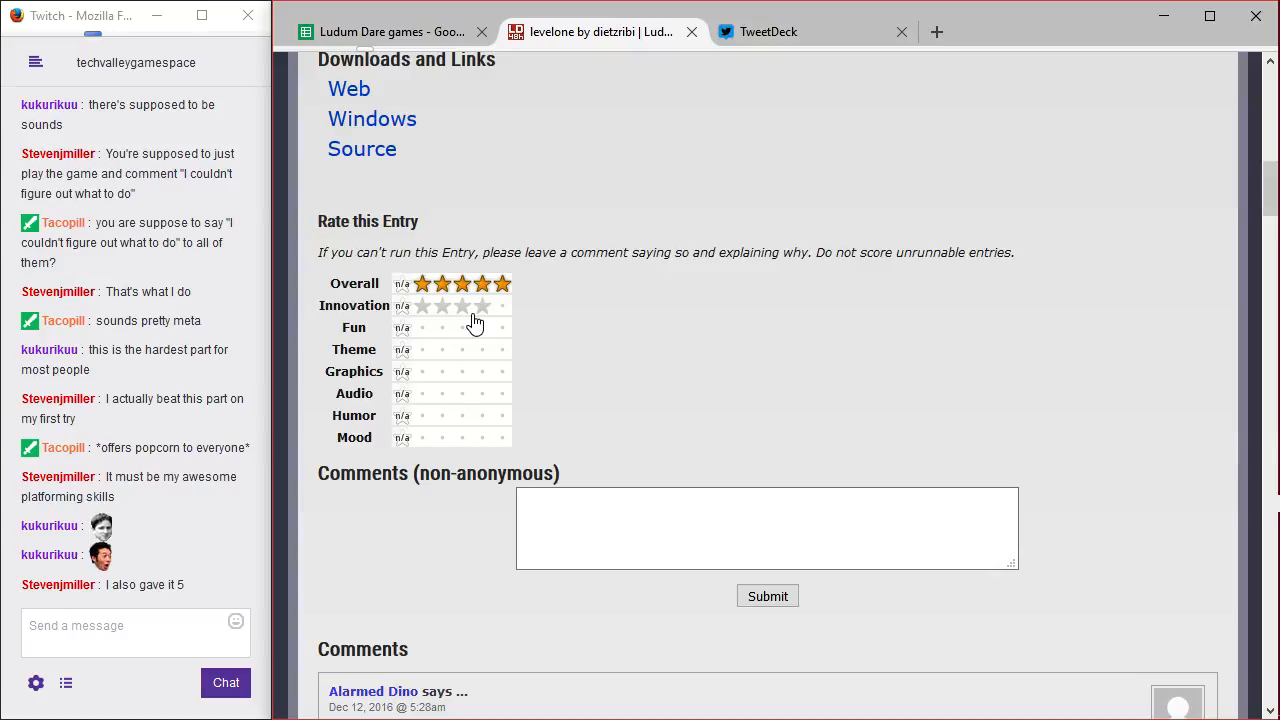
- Rate Innovation five stars and Fun five stars
left_click(502, 306)
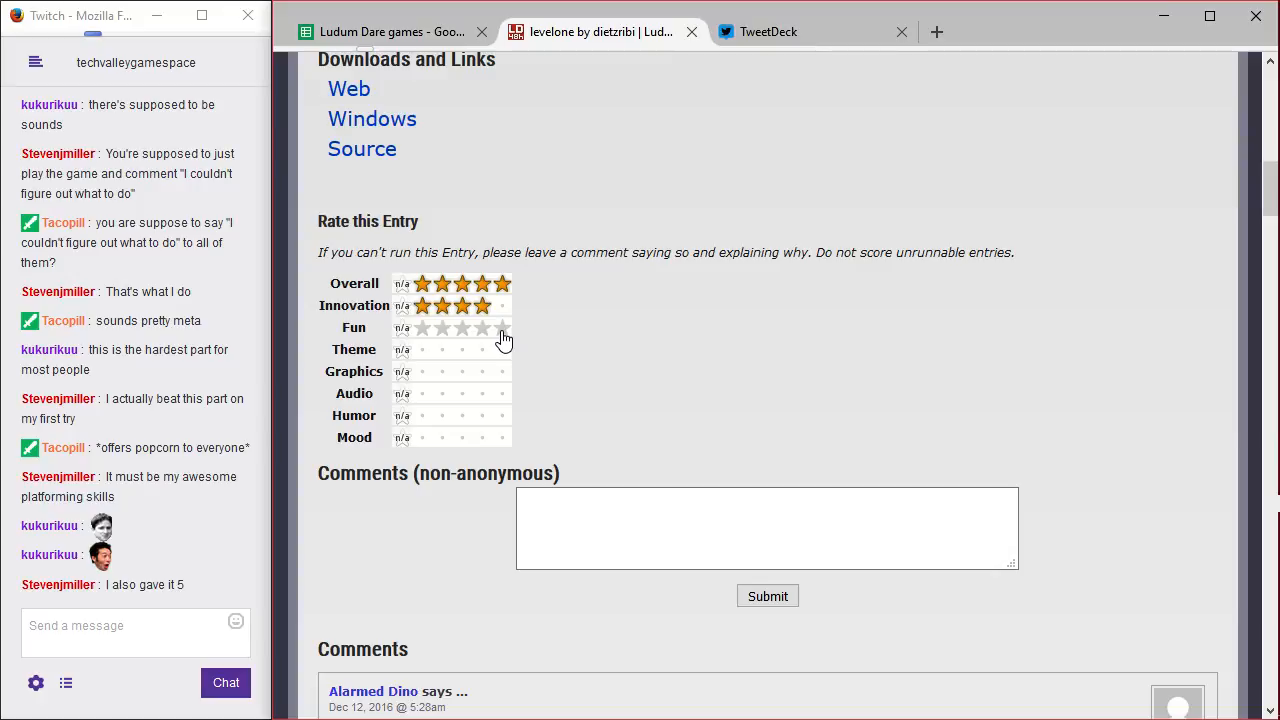
left_click(502, 328)
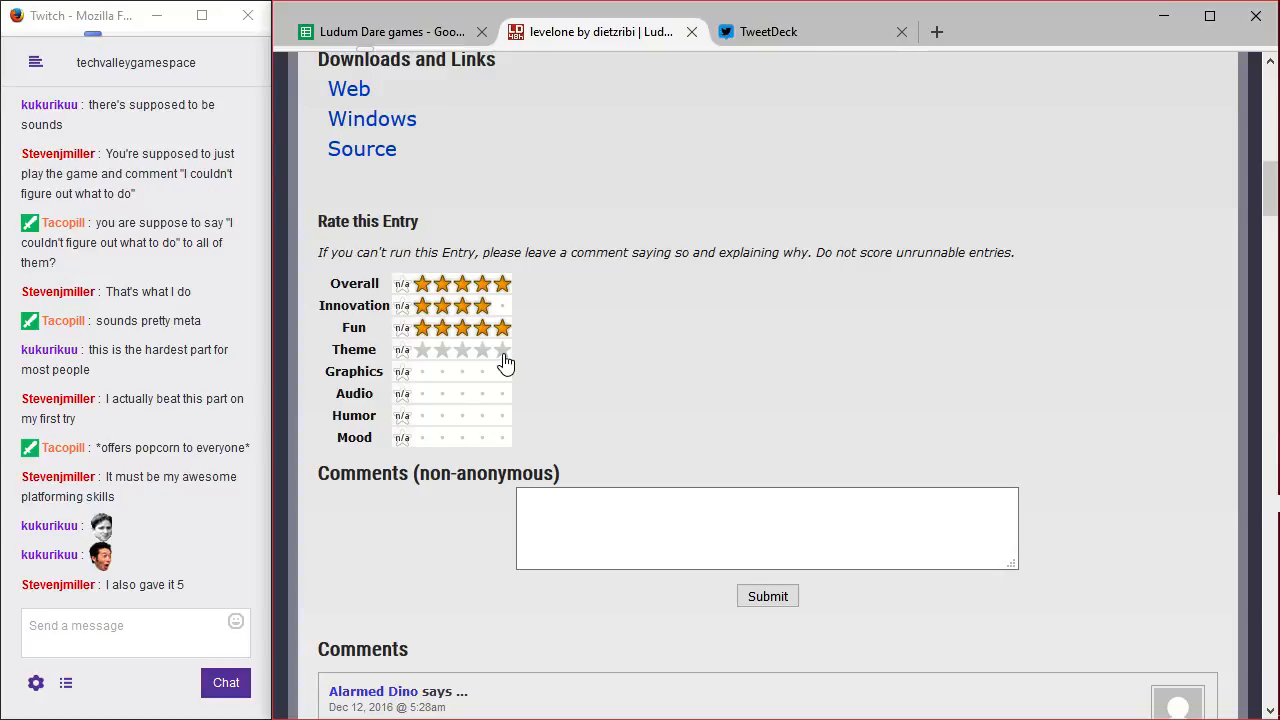
- Rate Theme five stars, Graphics five stars and Audio three stars, then scroll further down the form
left_click(502, 348)
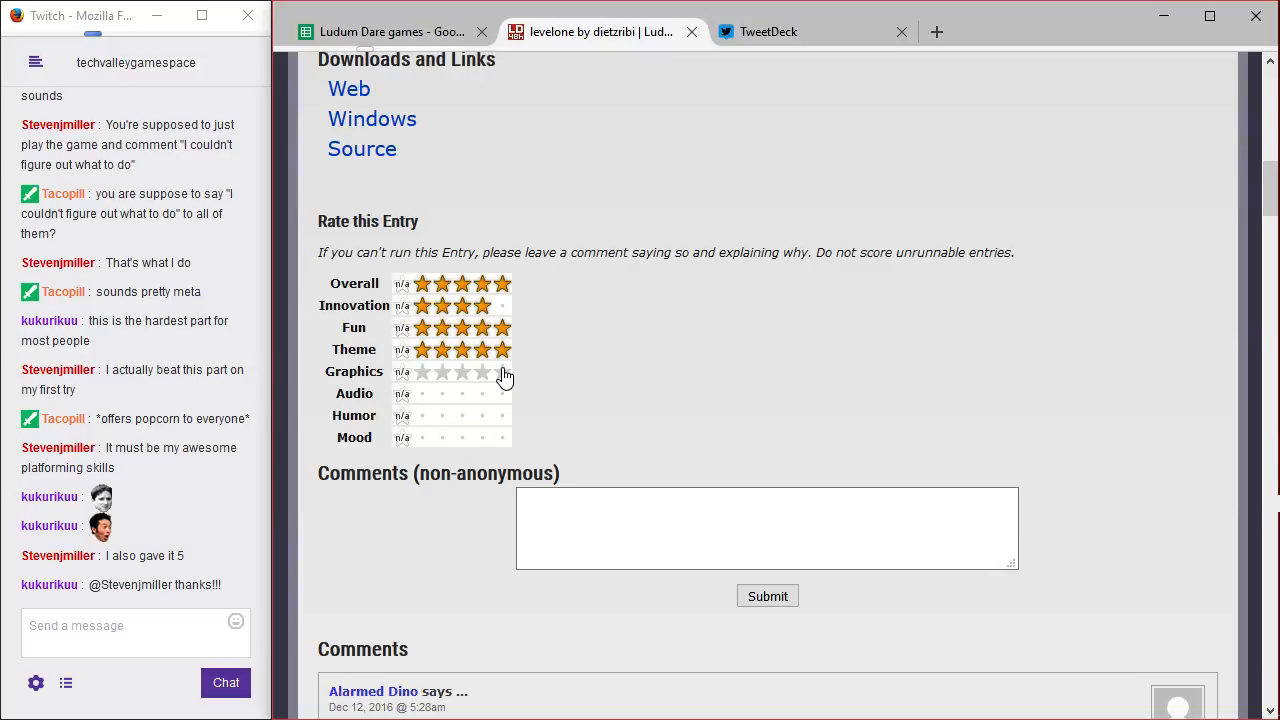
mouse_move(476, 384)
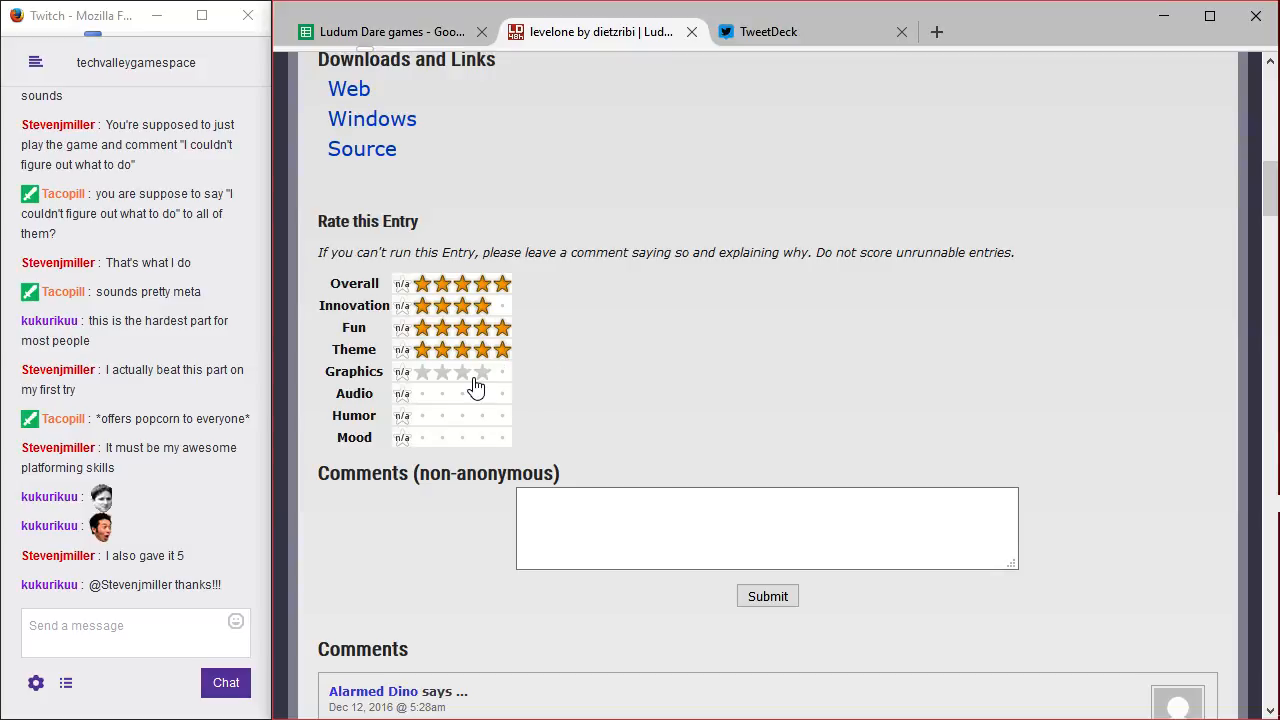
mouse_move(490, 388)
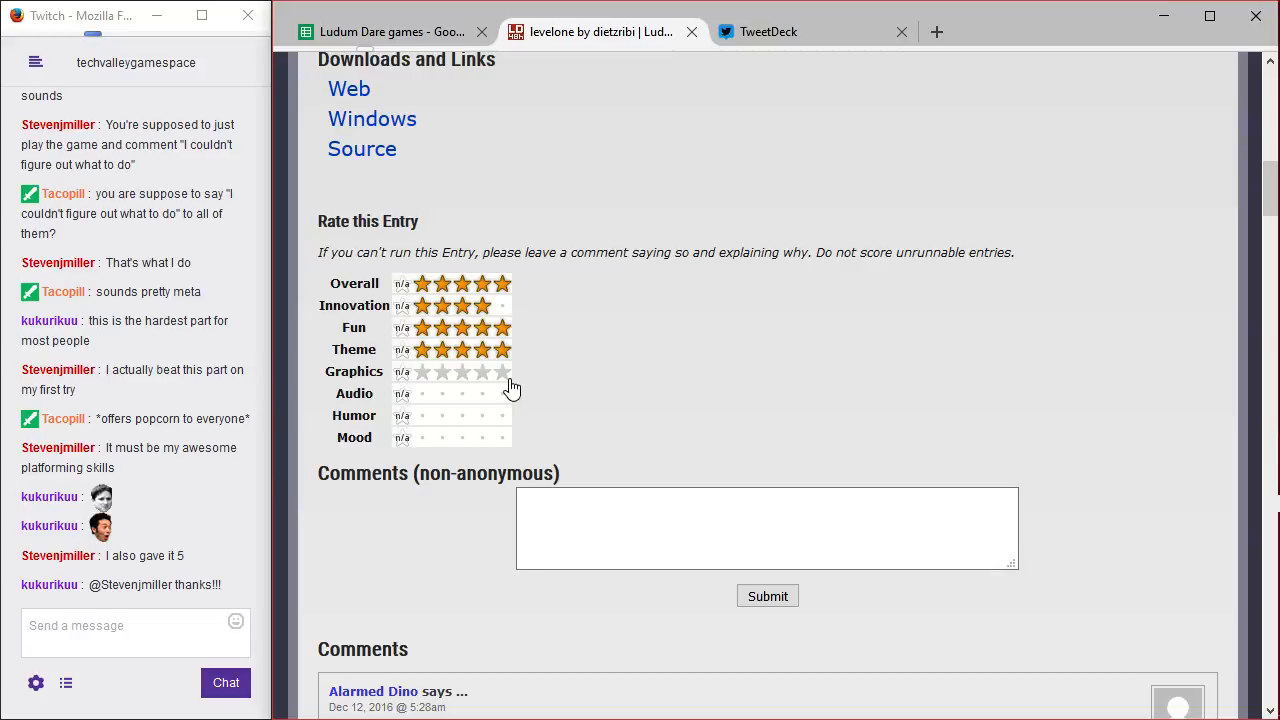
mouse_move(490, 388)
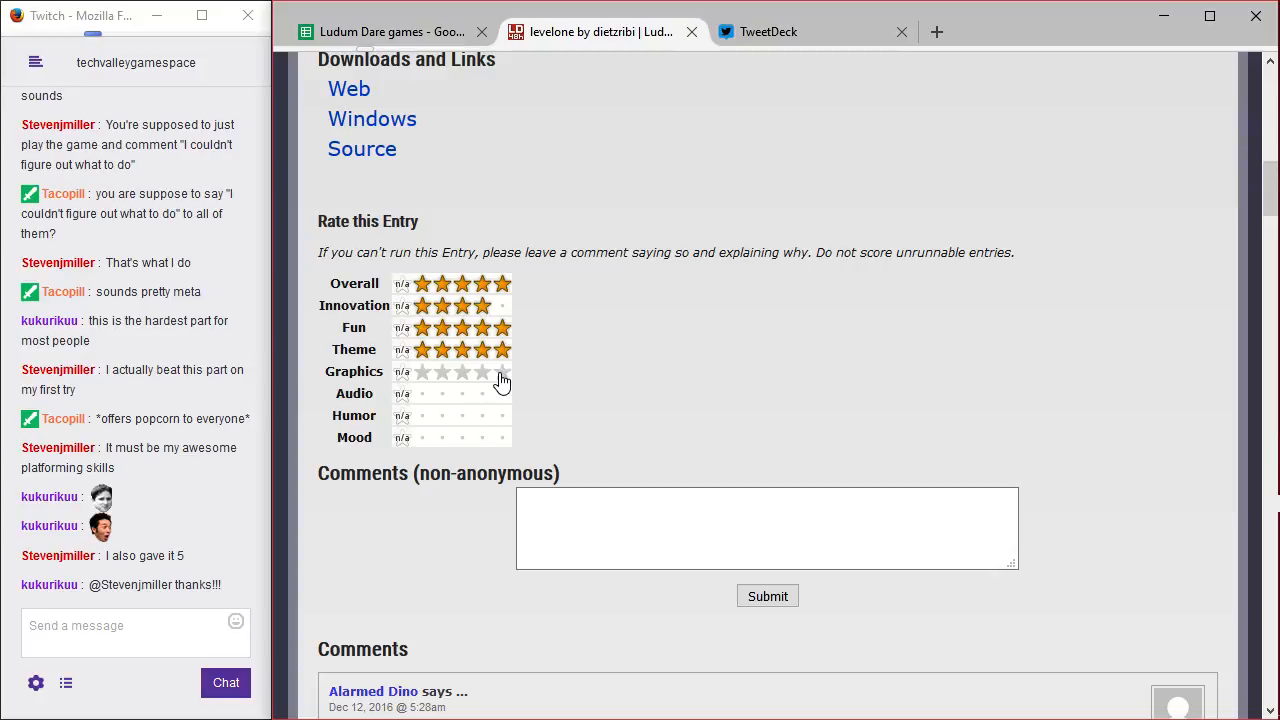
left_click(502, 370)
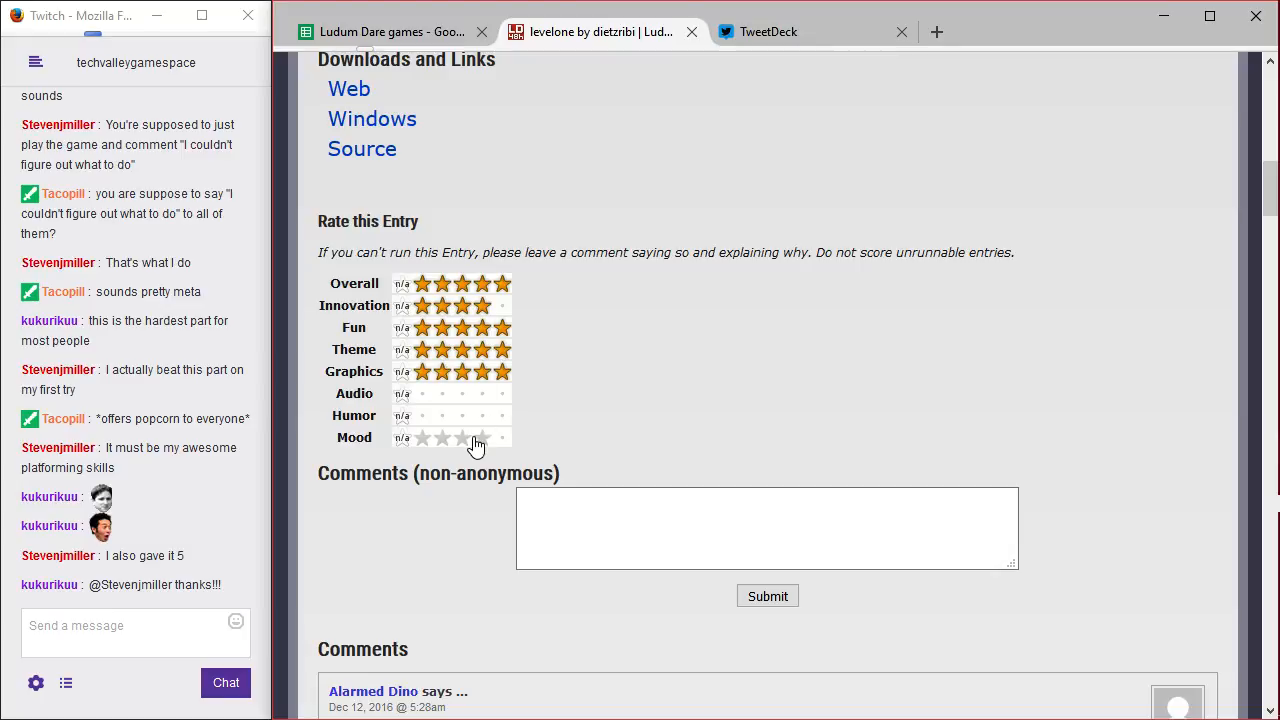
left_click(462, 392)
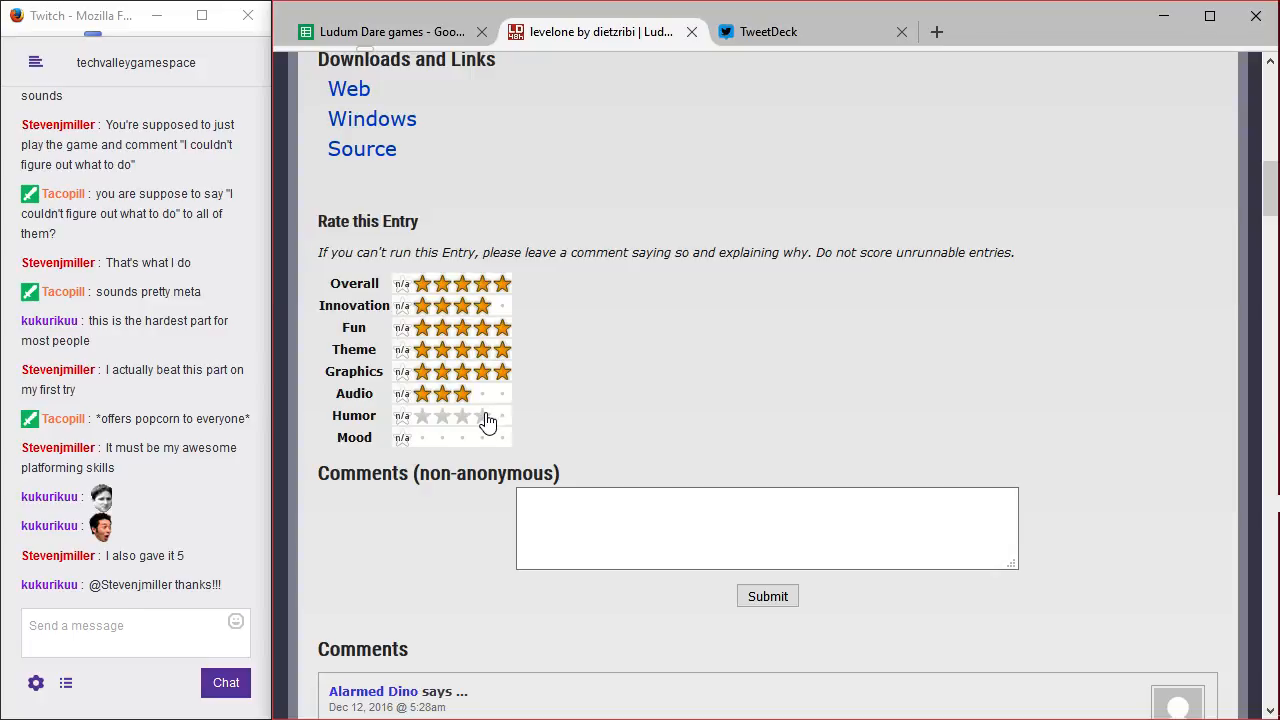
left_click(502, 414)
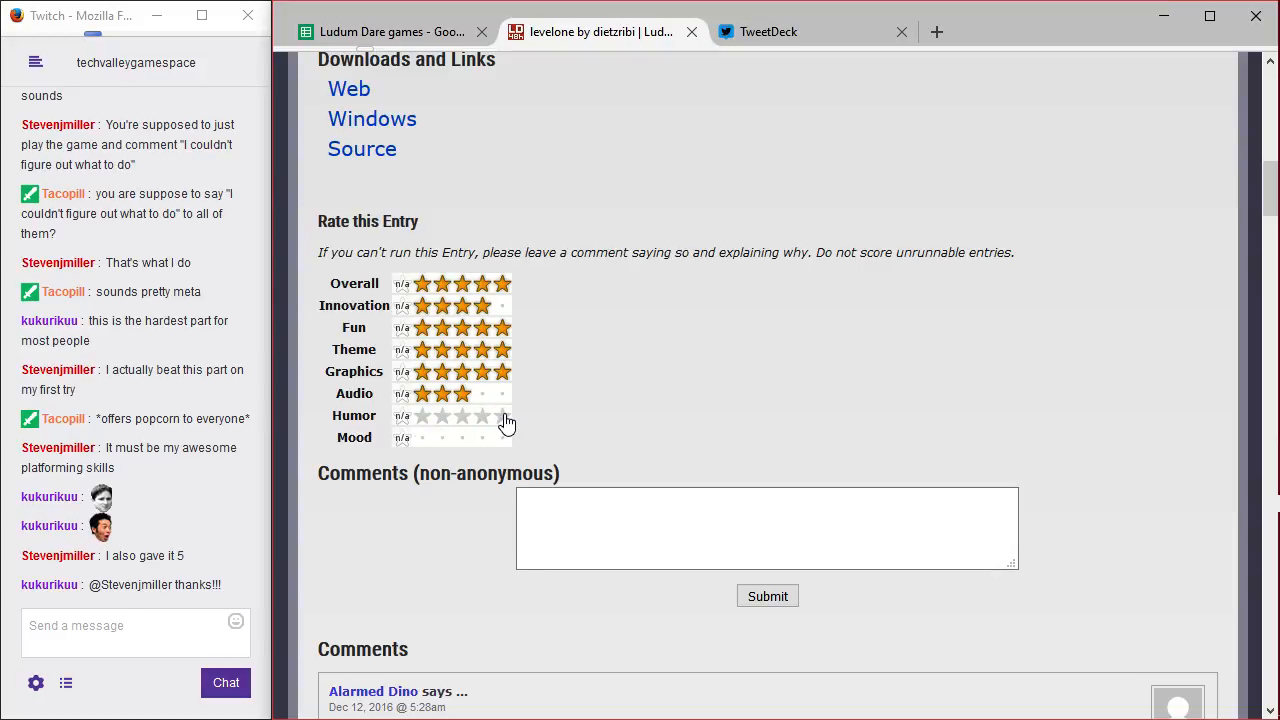
scroll("down", 3)
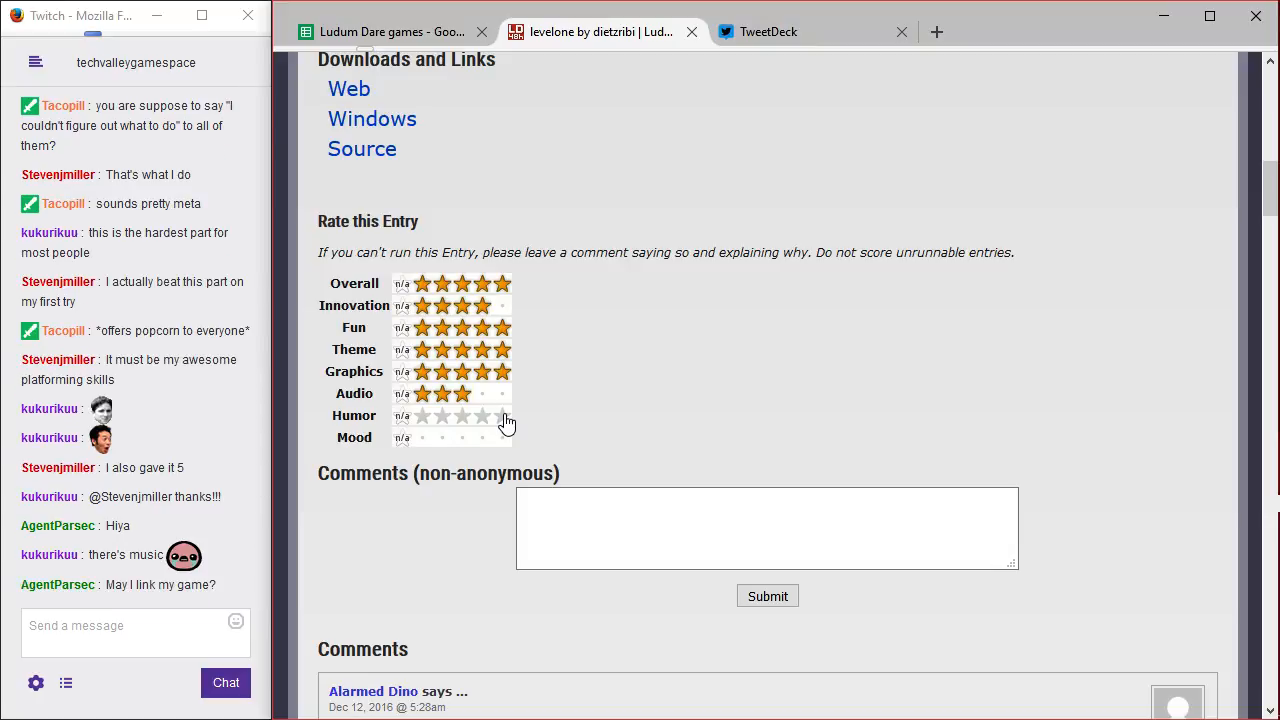
scroll("down", 3)
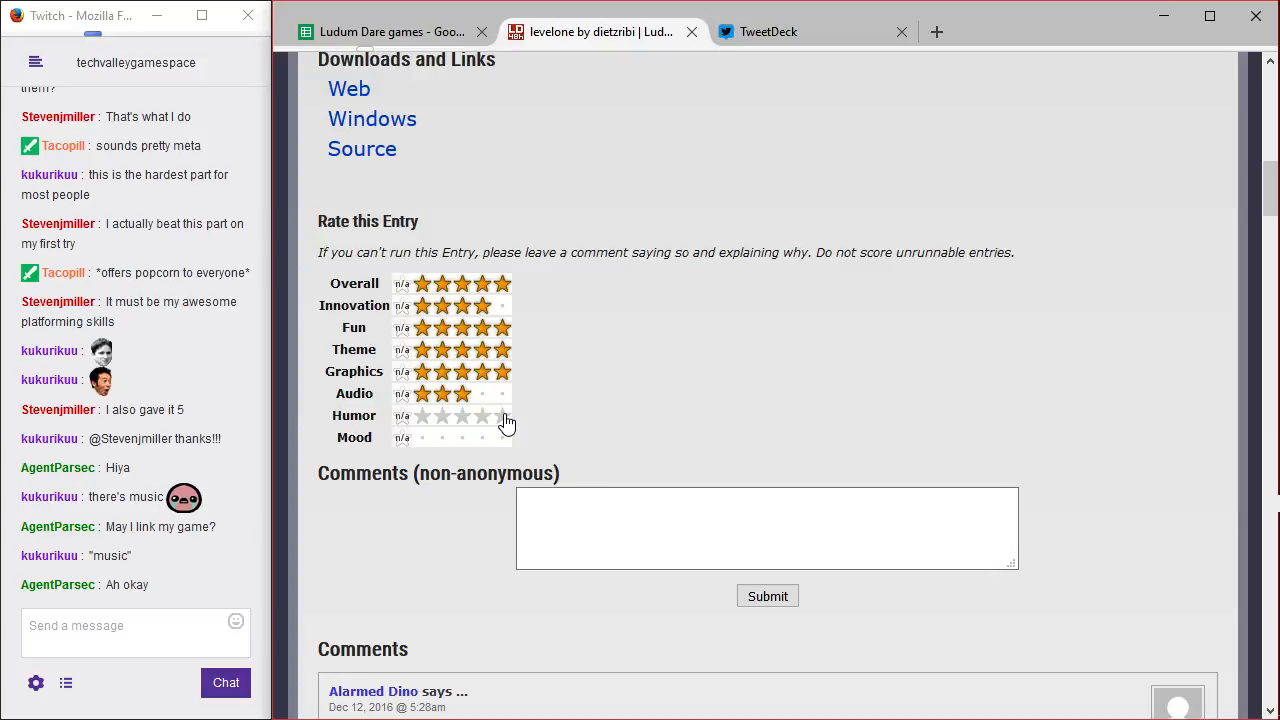
- Rate Humor five stars
left_click(502, 414)
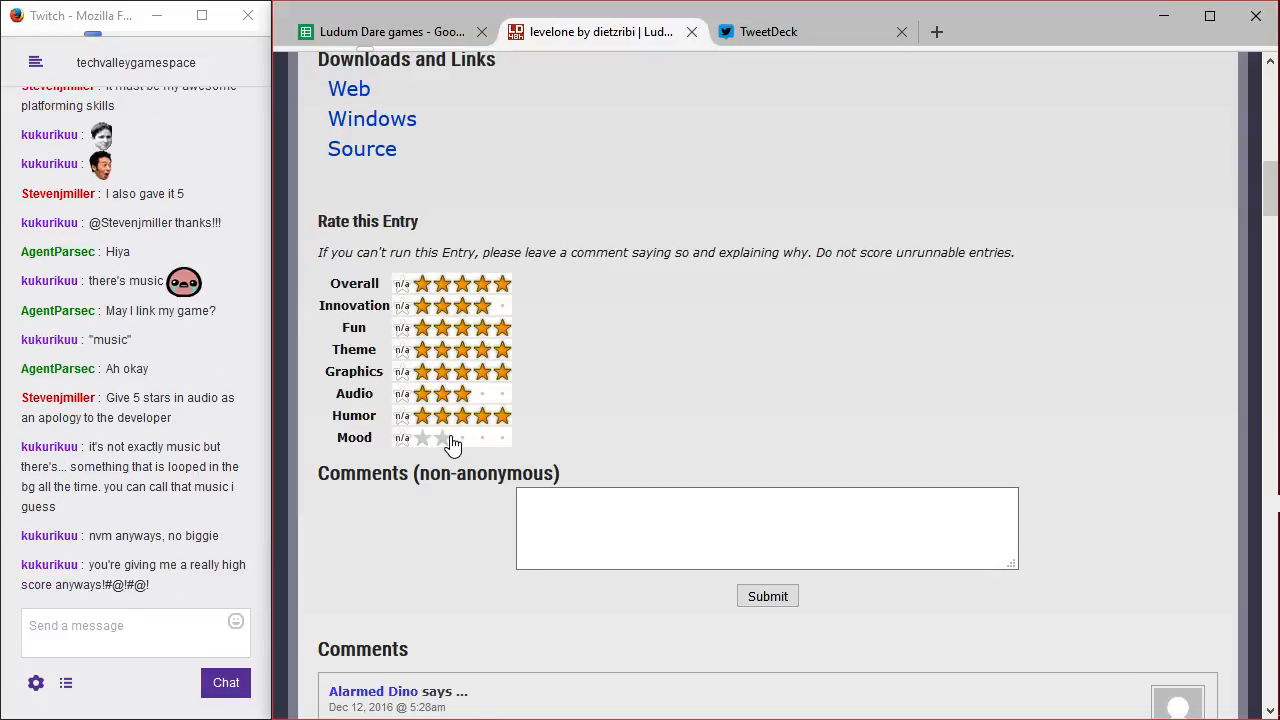
mouse_move(464, 442)
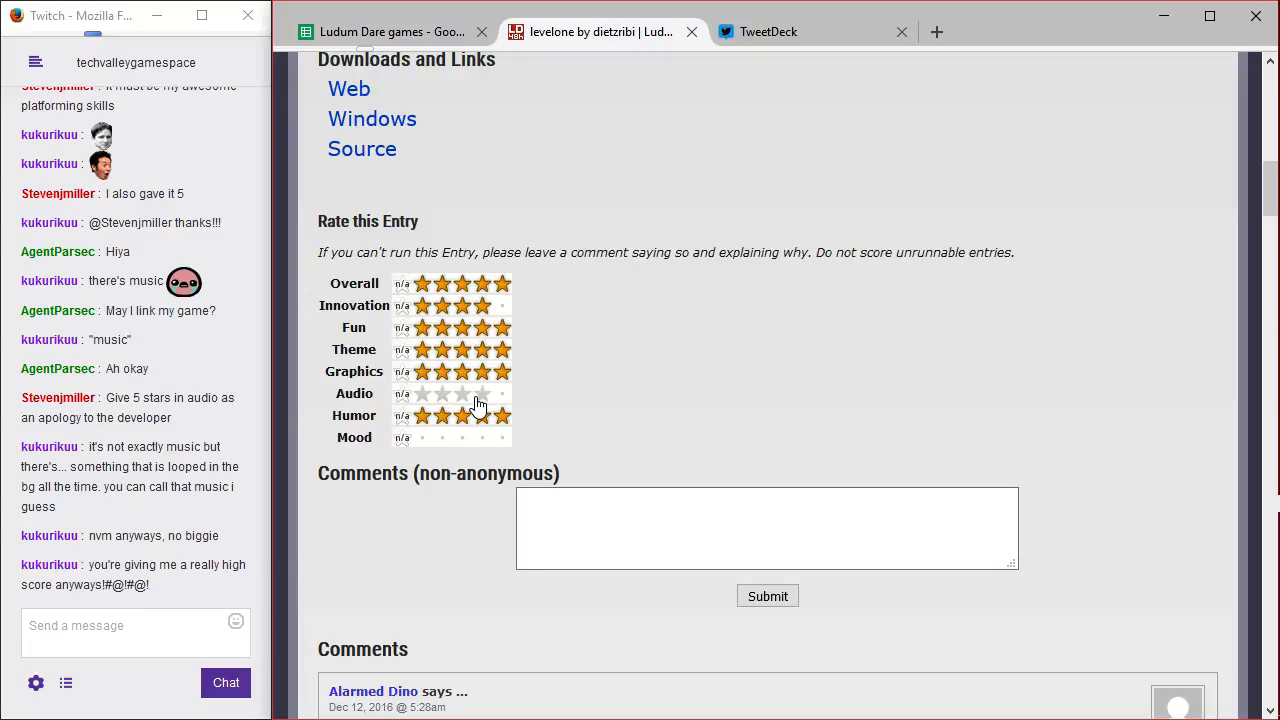
- Set Audio to five stars and give Mood a five-star rating so every category is scored
left_click(480, 392)
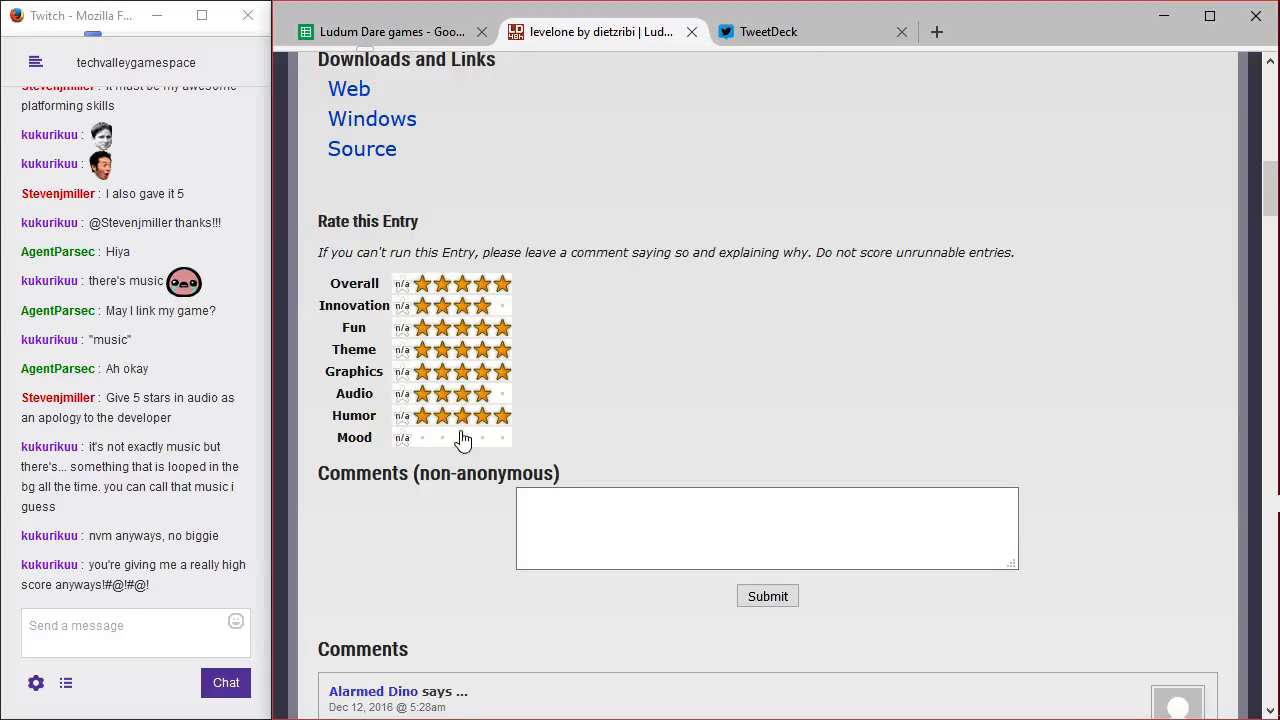
mouse_move(520, 428)
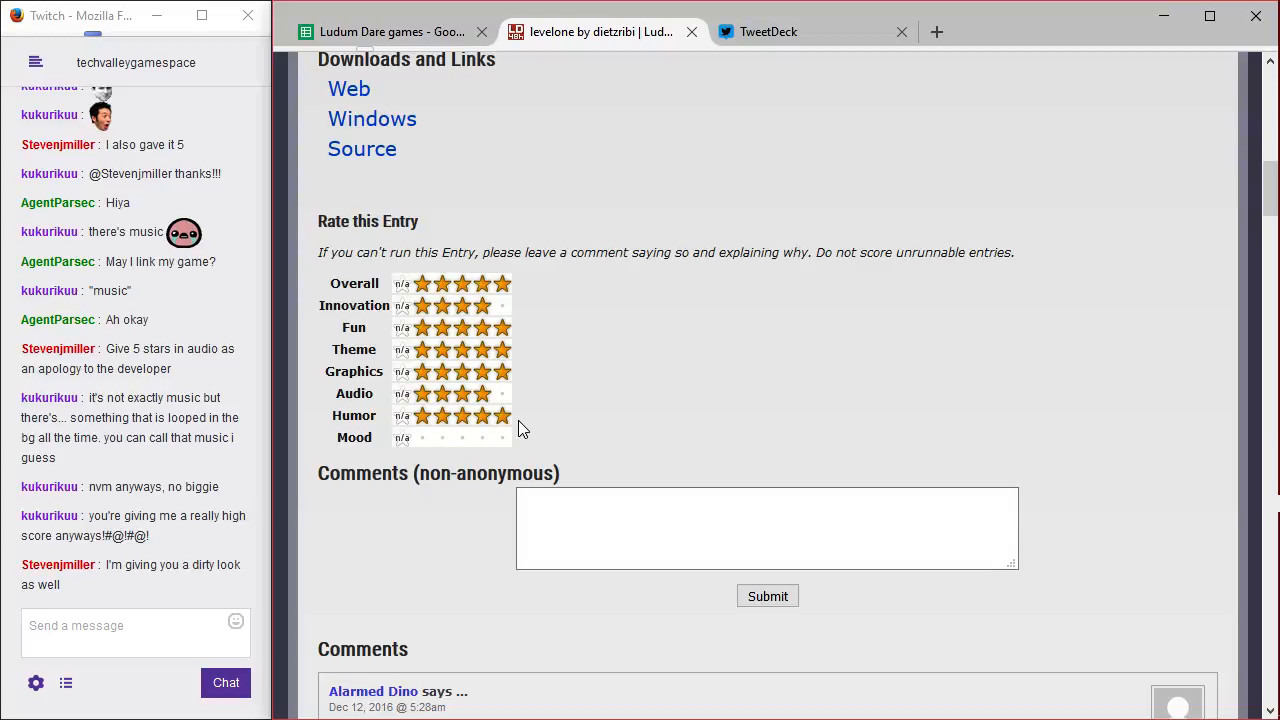
mouse_move(504, 438)
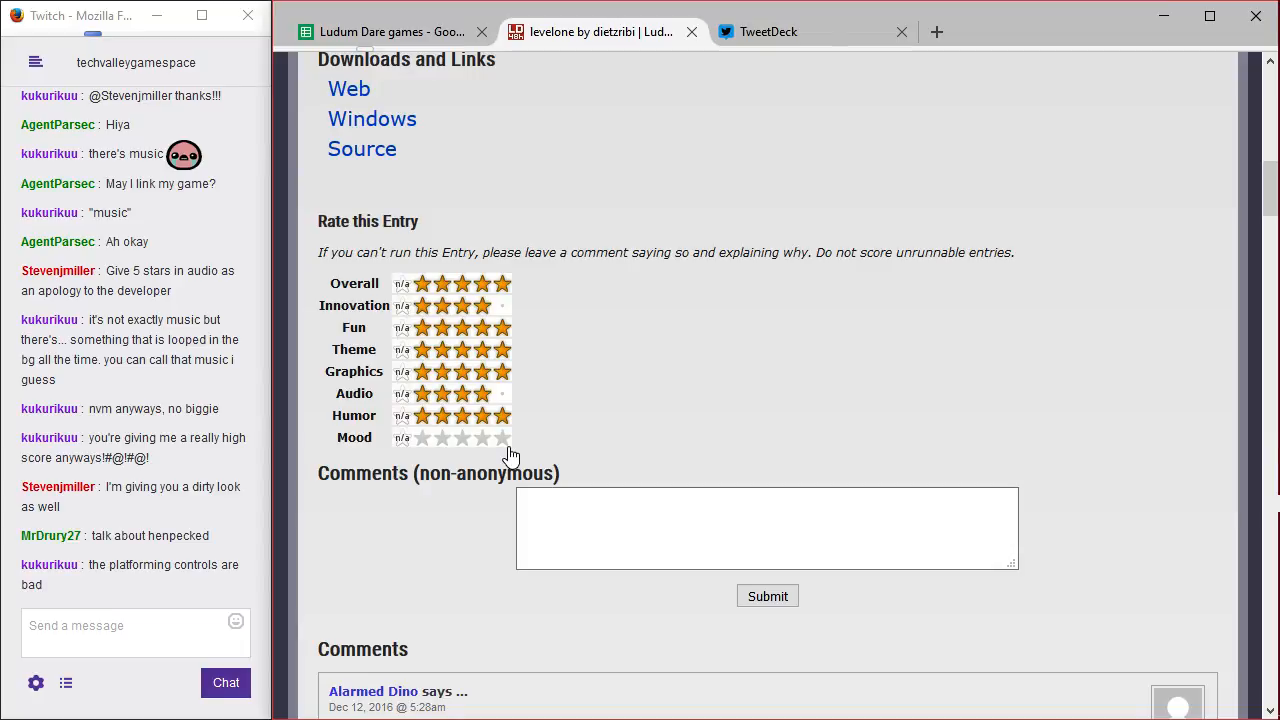
mouse_move(504, 448)
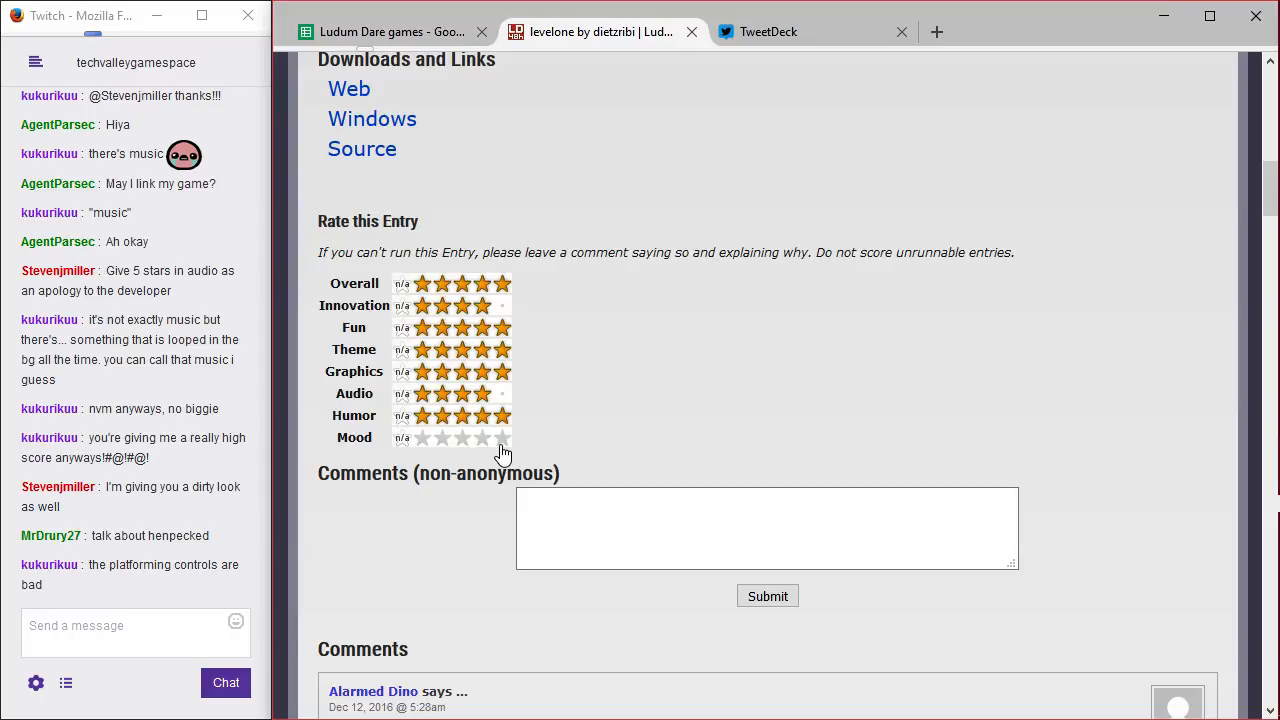
left_click(504, 436)
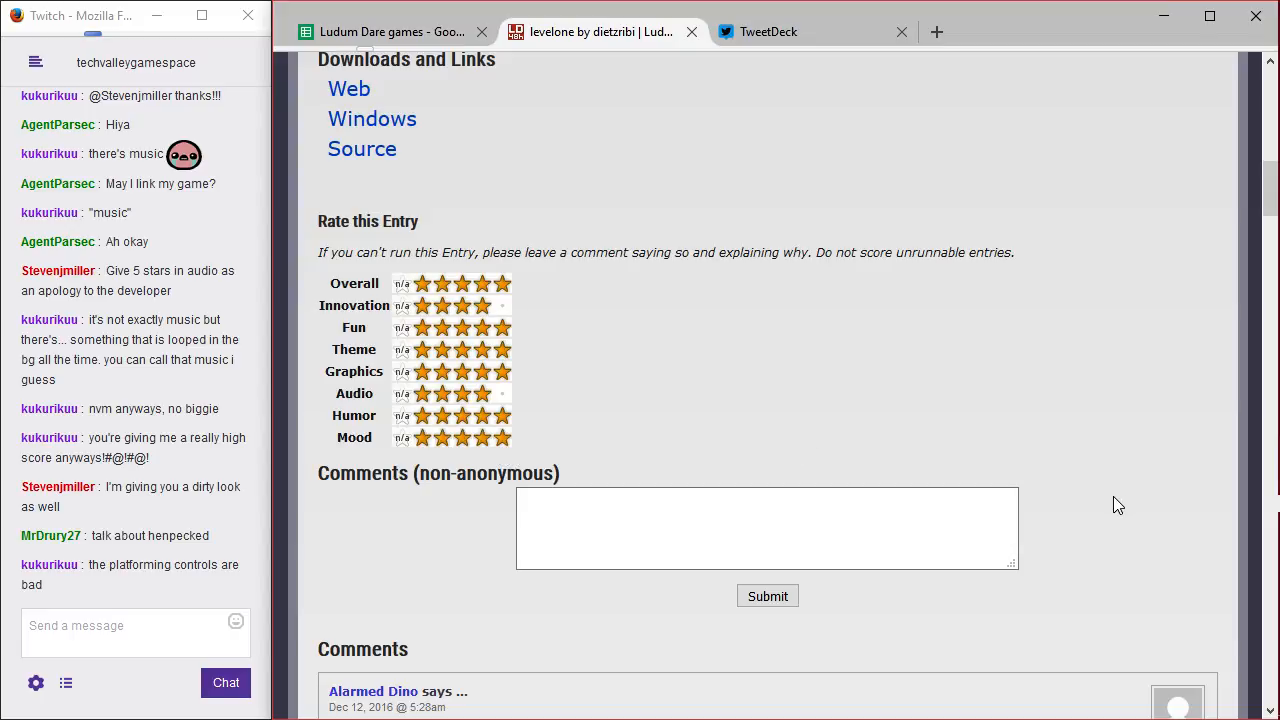